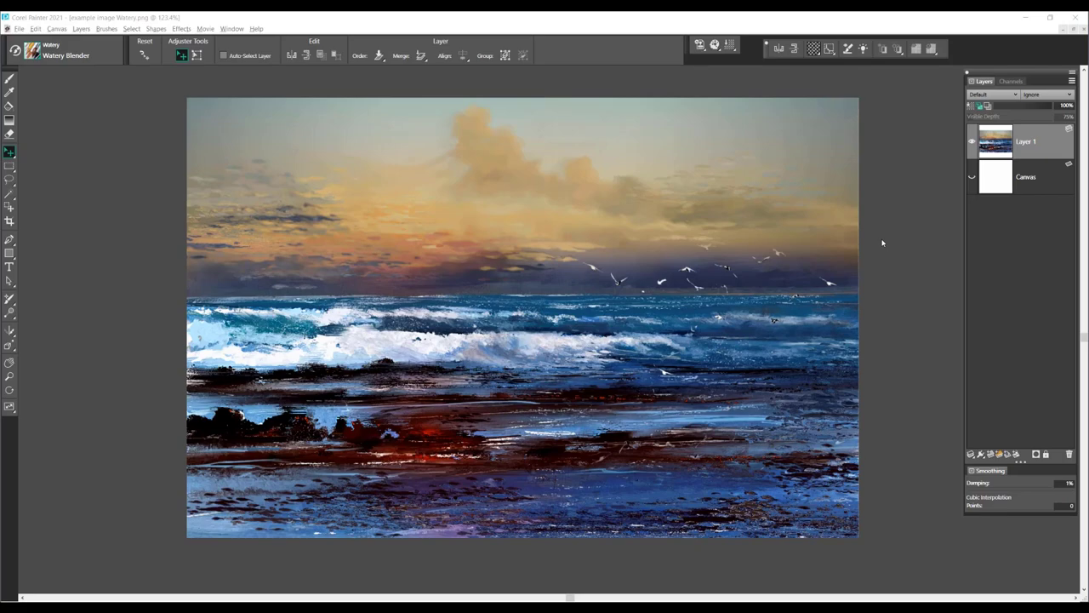
mouse_move(37, 361)
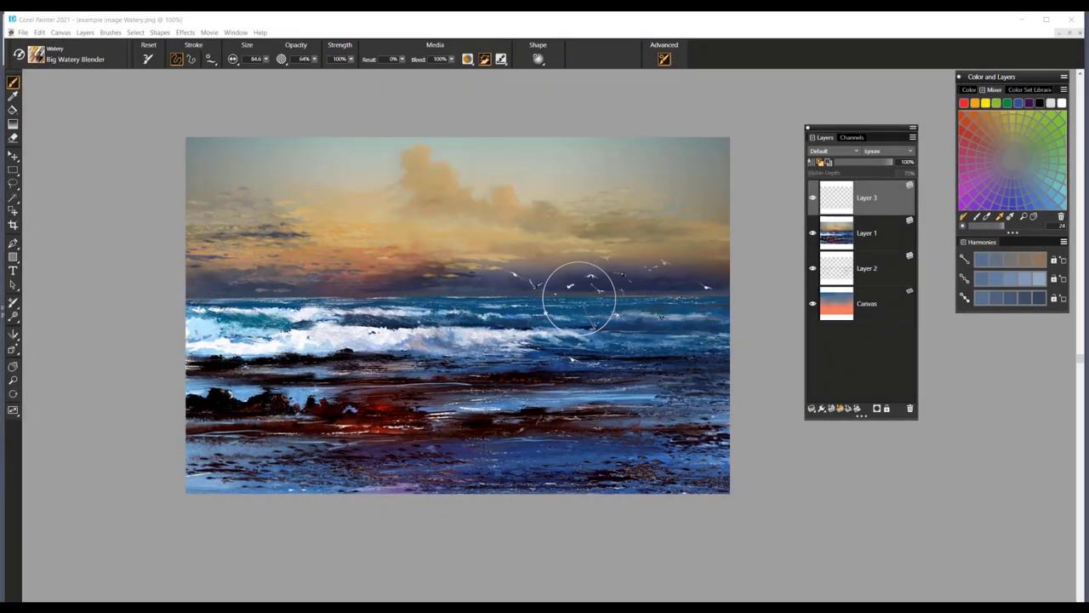
mouse_move(571, 307)
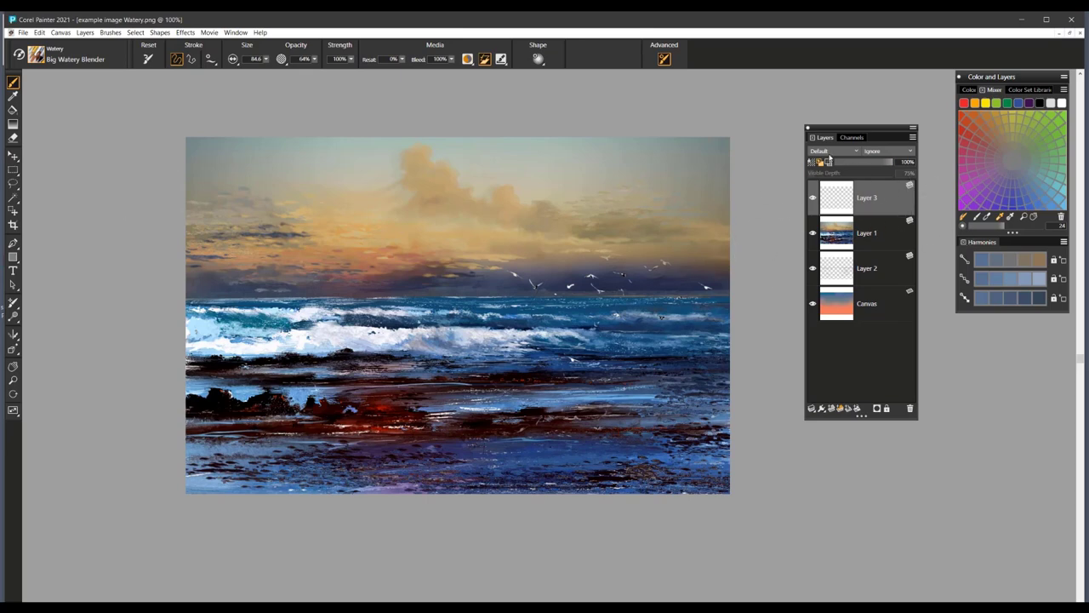
mouse_move(817, 161)
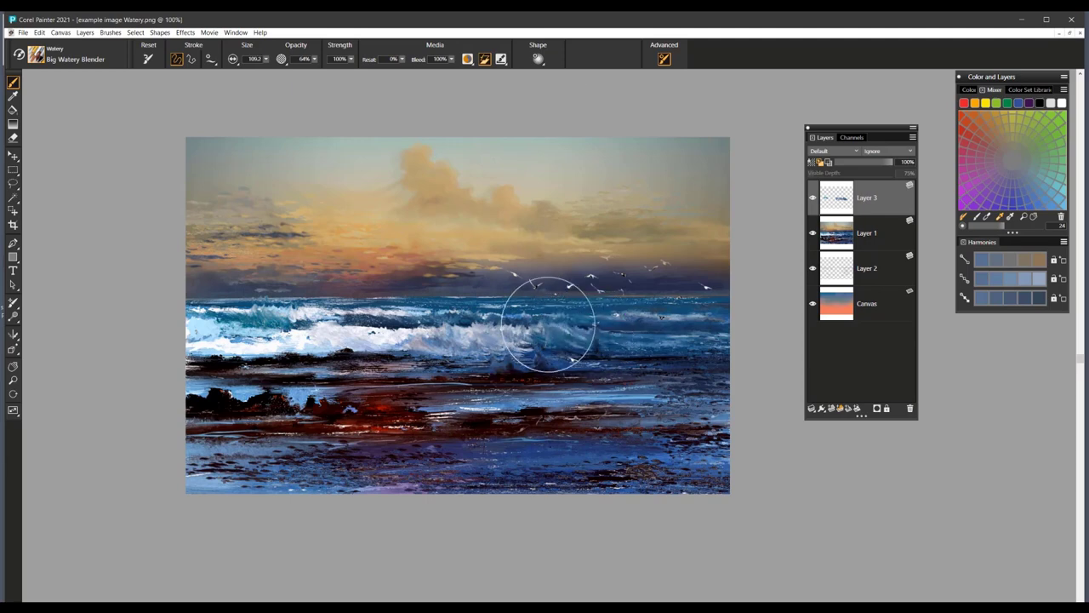
Step: Blend strokes over the central breaking wave to push its curling crest higher
drag(553, 320, 490, 344)
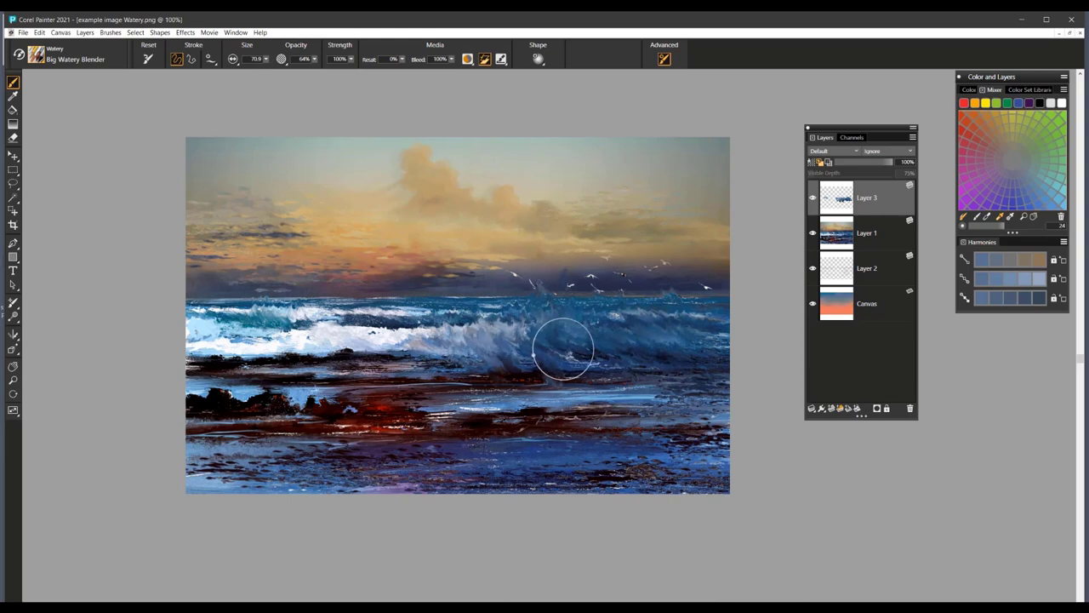
drag(562, 349, 645, 358)
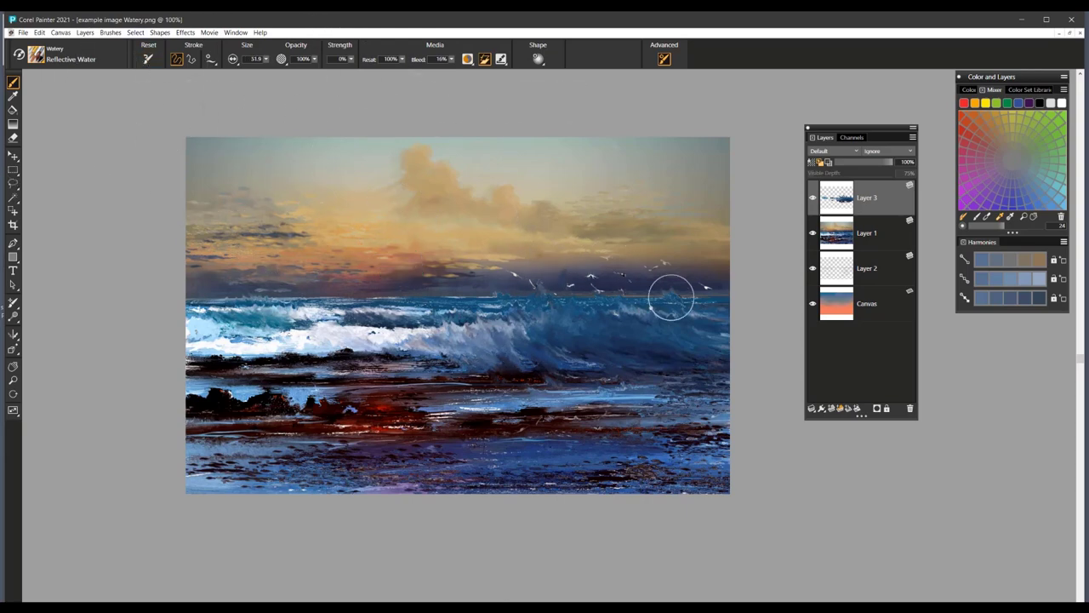
mouse_move(136, 109)
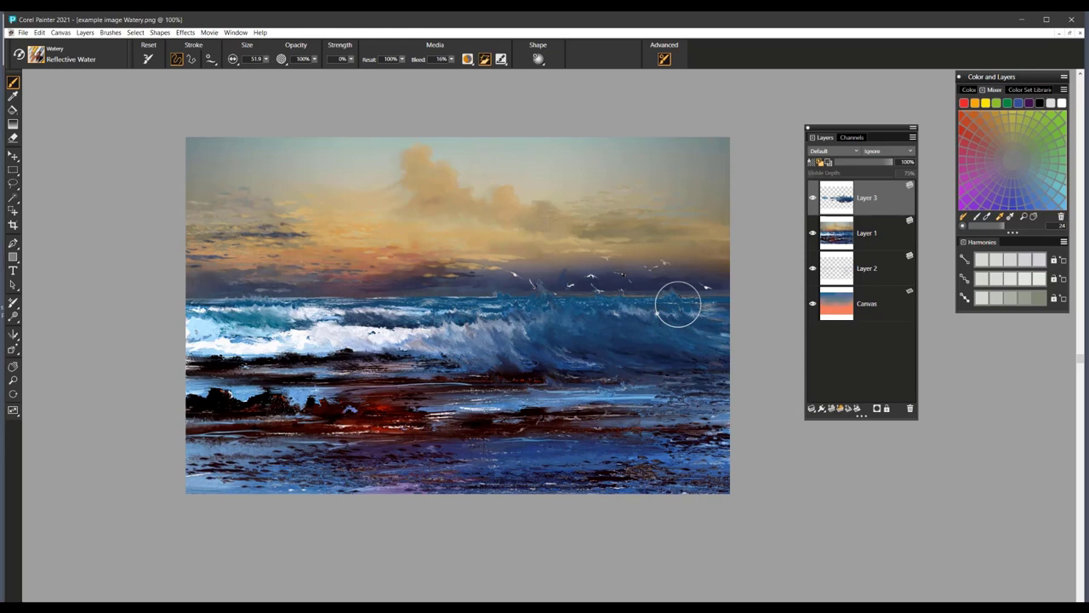
mouse_move(424, 307)
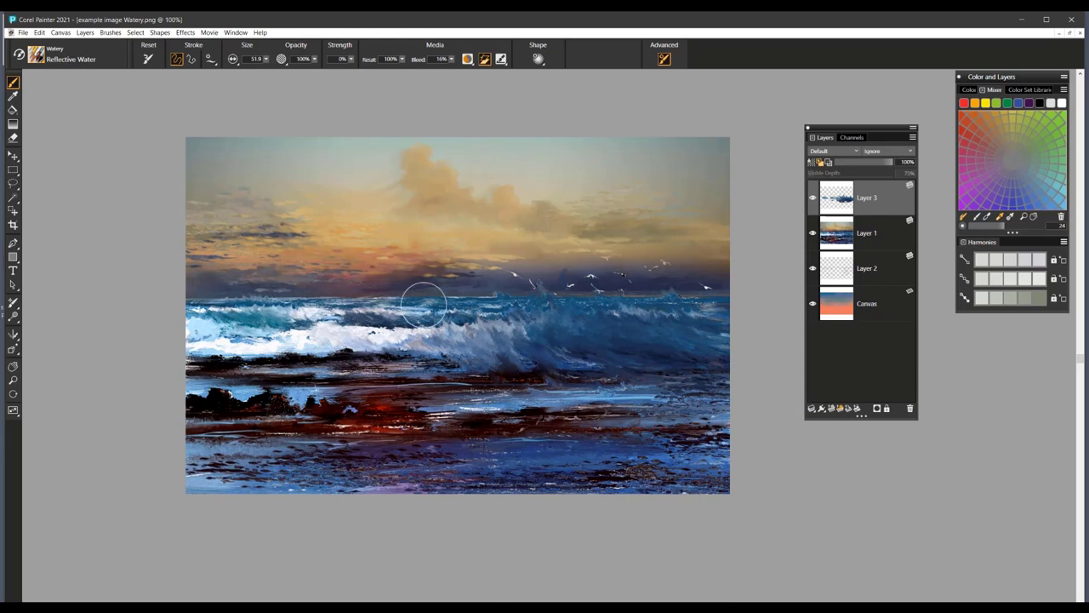
mouse_move(576, 315)
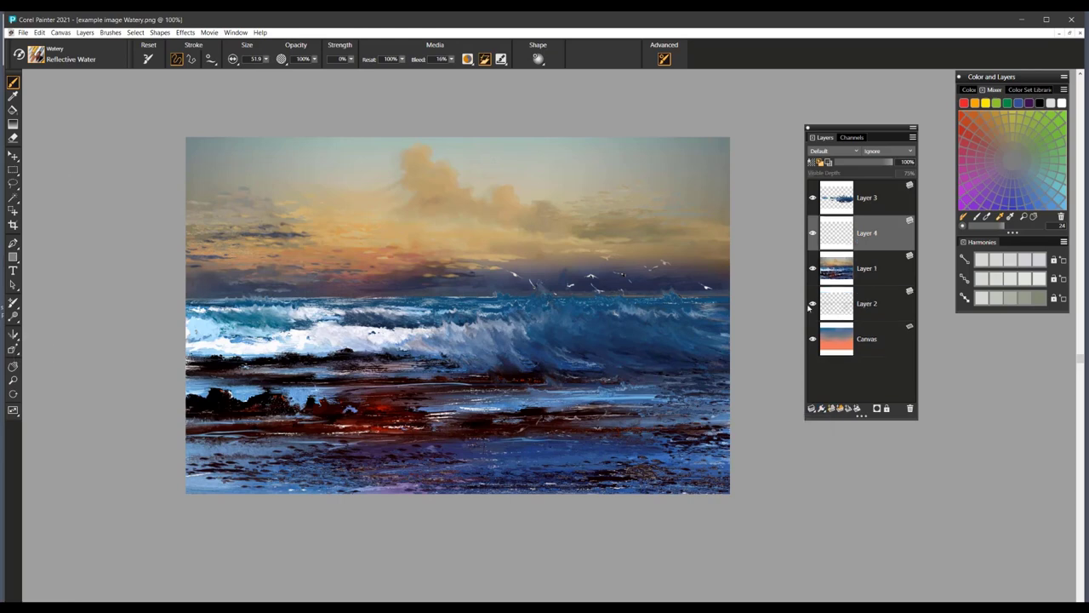
Step: On Layer 4, add reflective streaks to the sky near the horizon and the foreground shallows
click(812, 302)
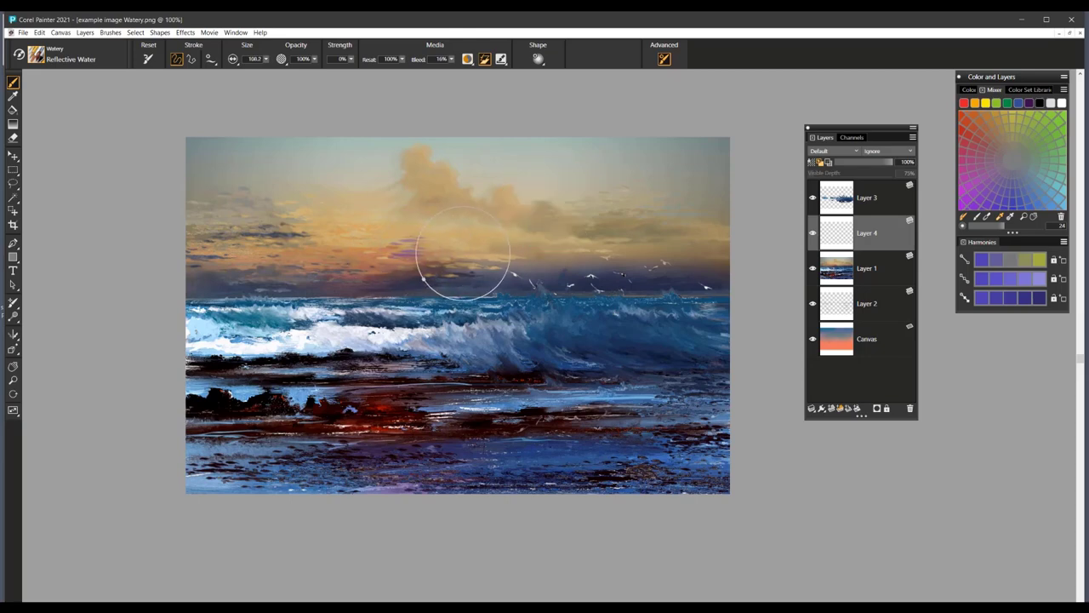
drag(463, 251, 411, 247)
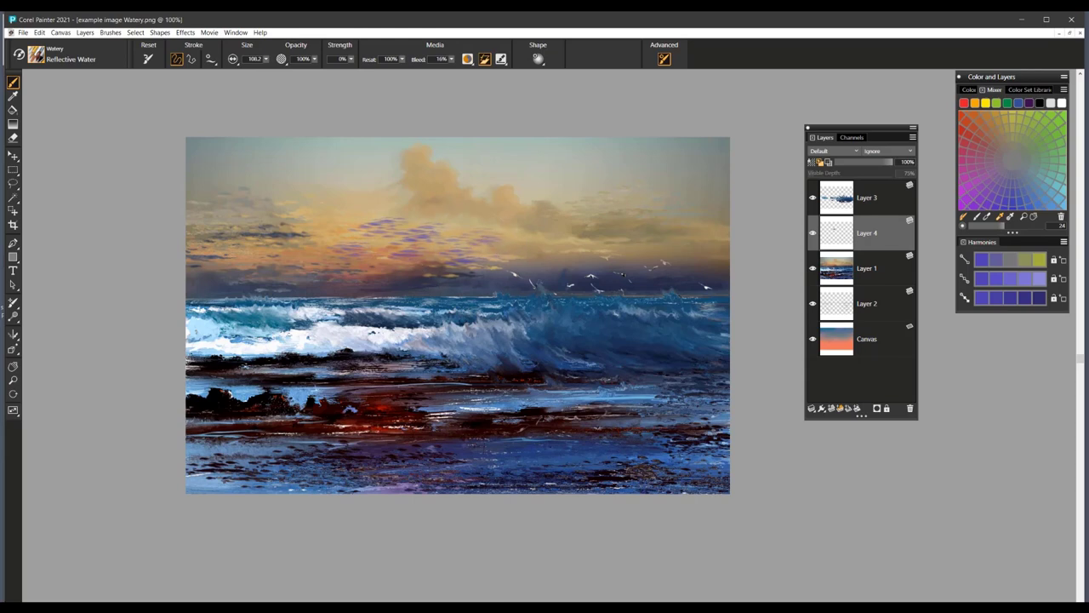
mouse_move(541, 256)
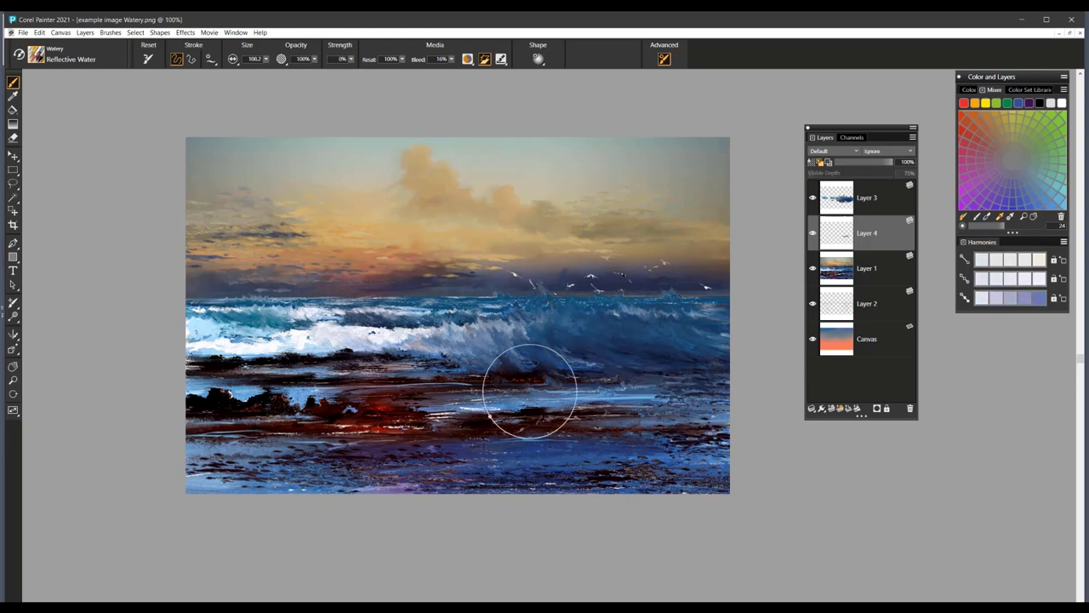
drag(531, 392, 548, 446)
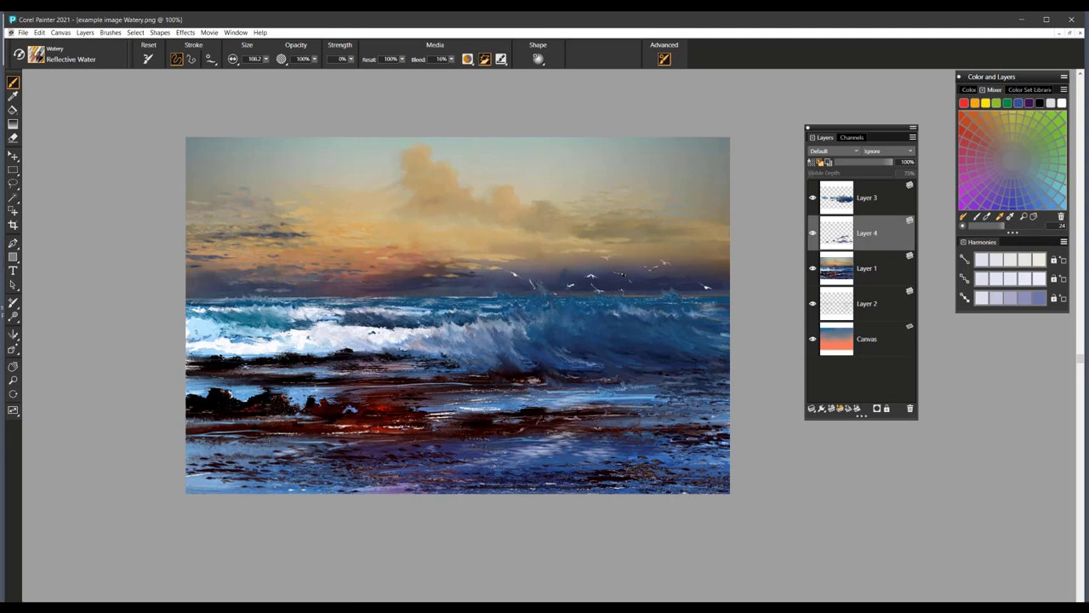
mouse_move(96, 356)
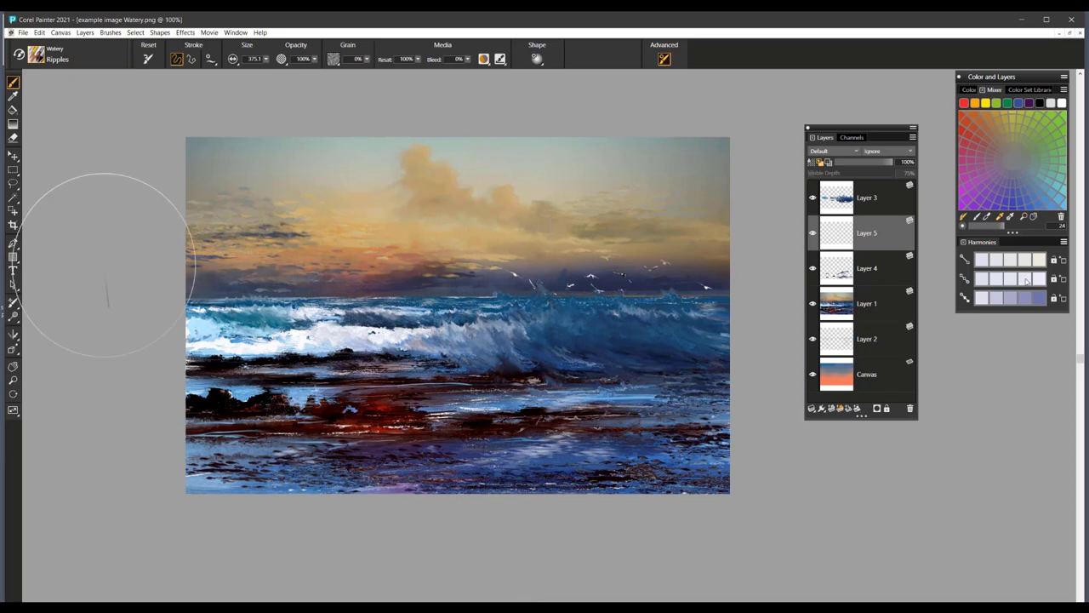
mouse_move(453, 278)
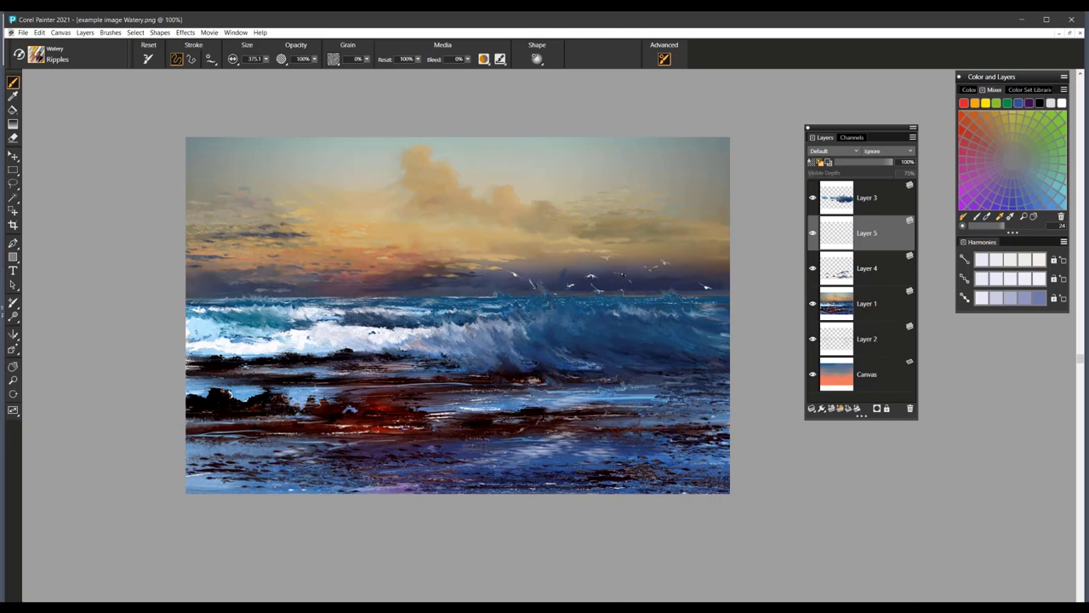
mouse_move(568, 364)
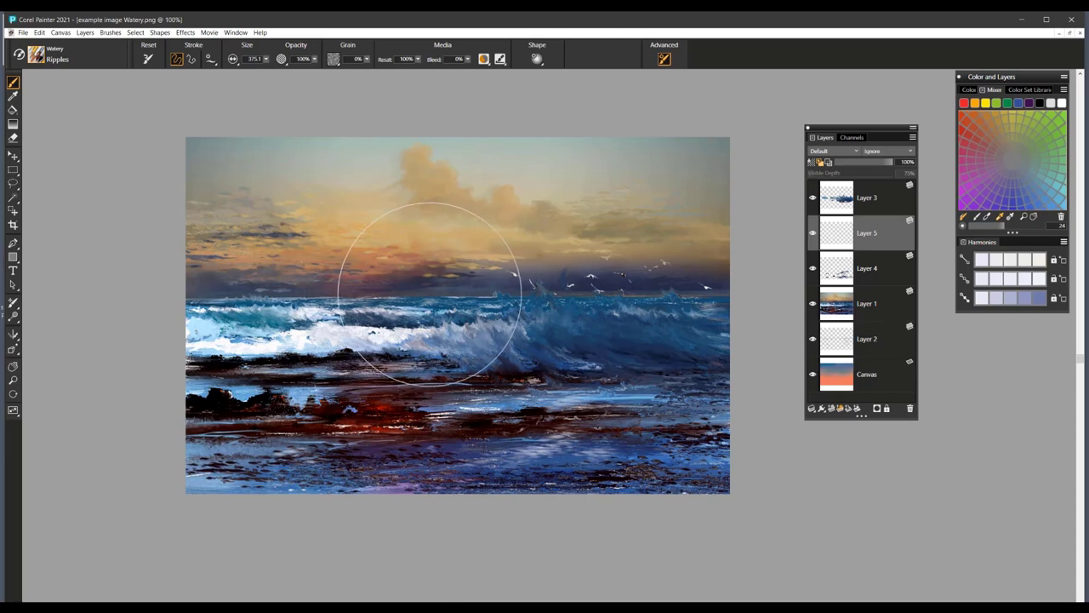
Step: Paint Ripples brush strokes across the sea near the big wave on the new layer
drag(425, 297, 511, 332)
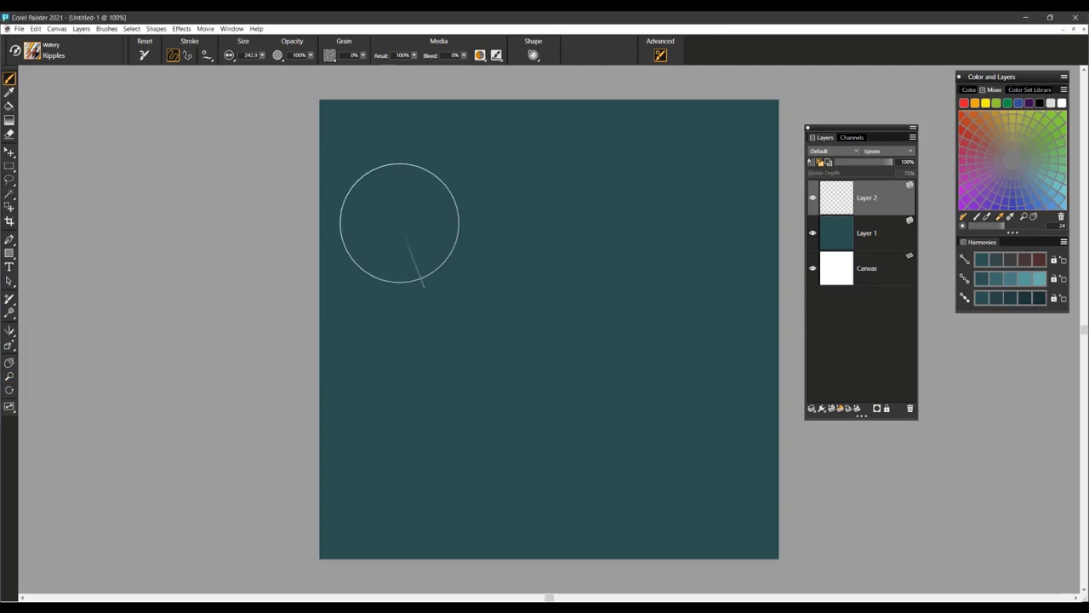
mouse_move(402, 154)
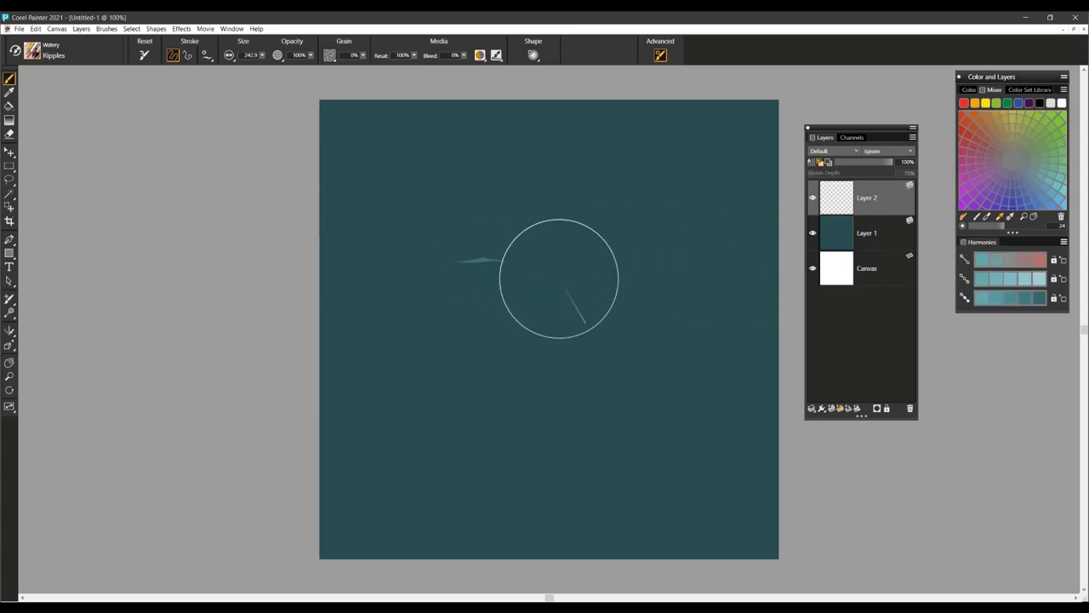
Step: Cover the dark teal canvas with additional rows of pale teal ripple strokes from top to bottom
drag(476, 255, 646, 273)
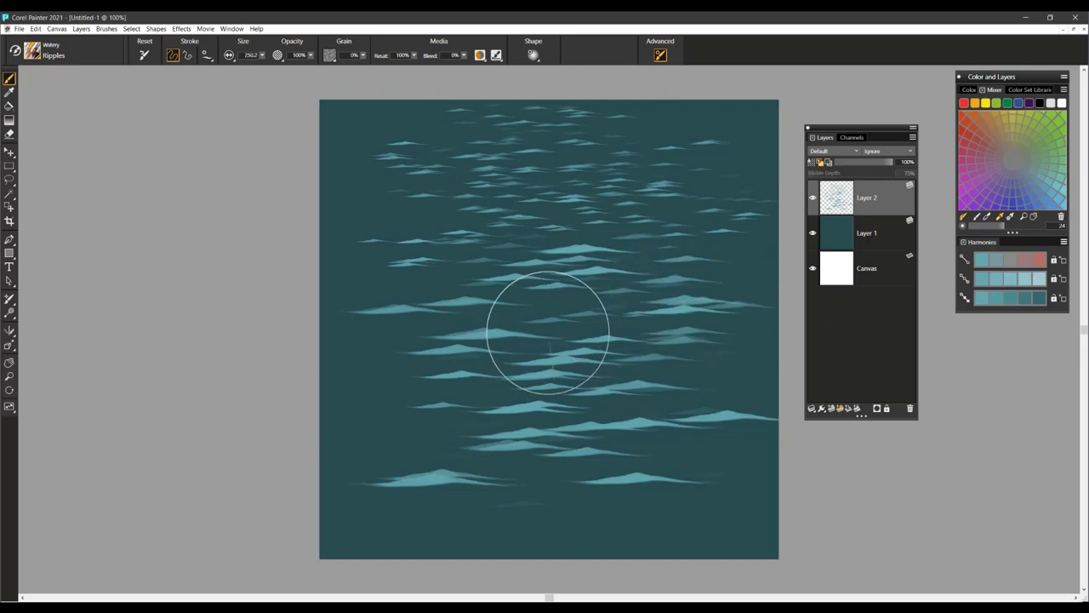
drag(548, 332, 460, 394)
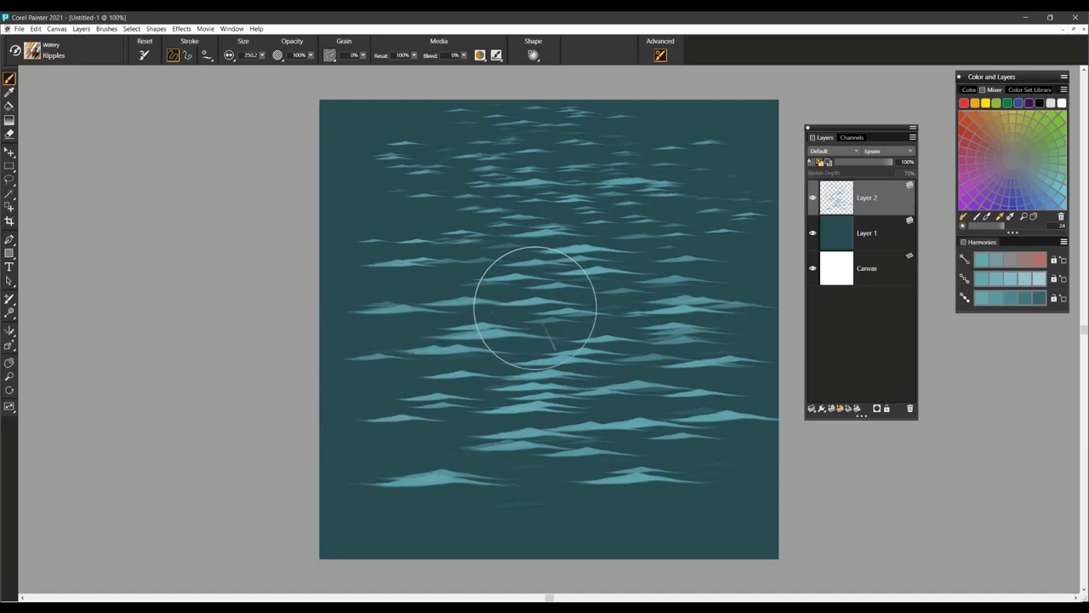
drag(536, 306, 582, 480)
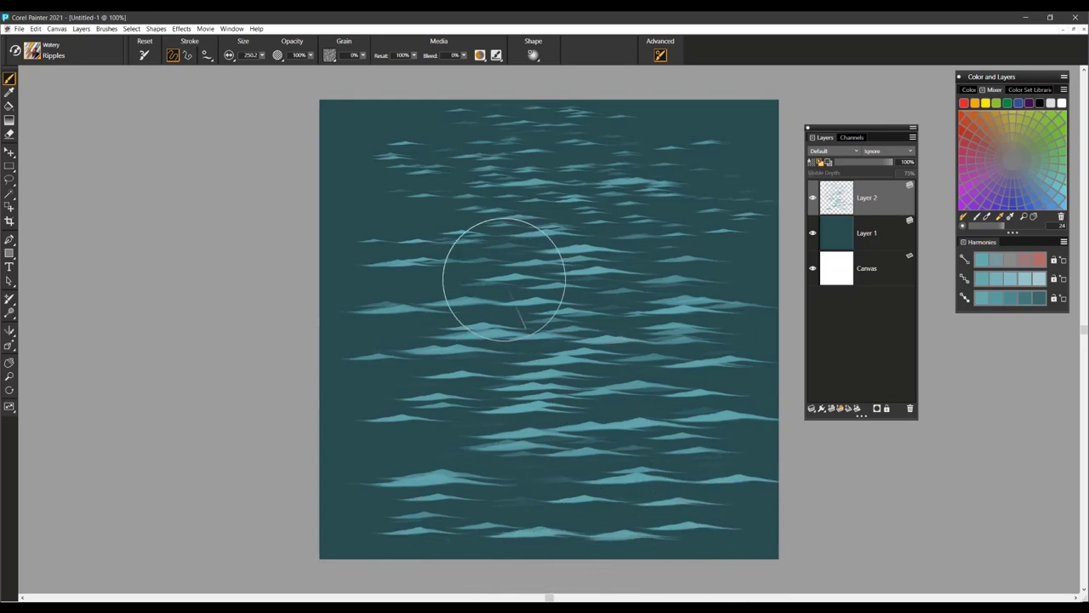
mouse_move(613, 282)
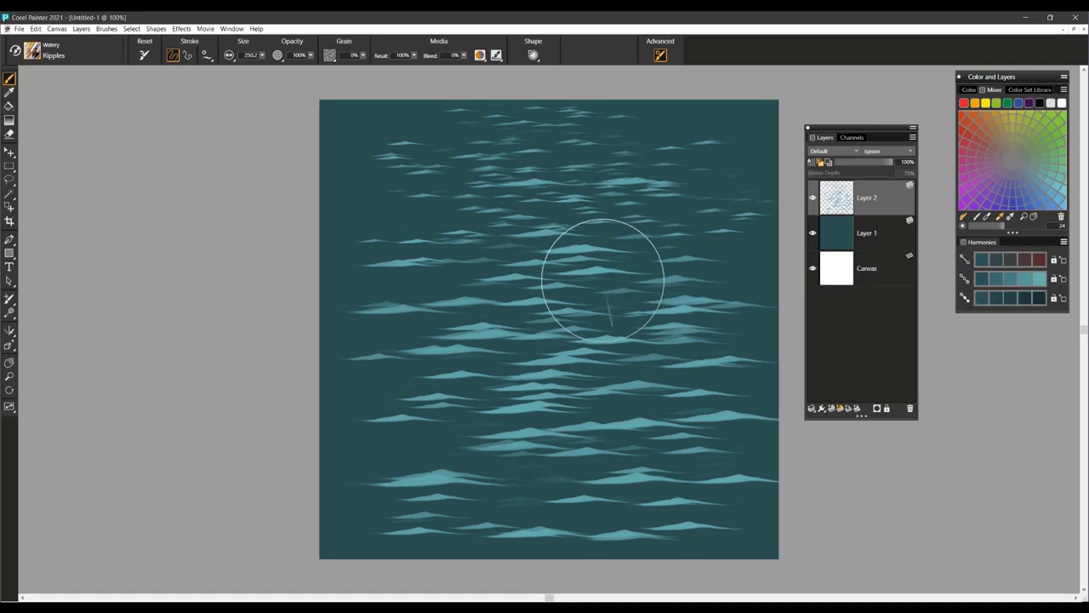
mouse_move(439, 255)
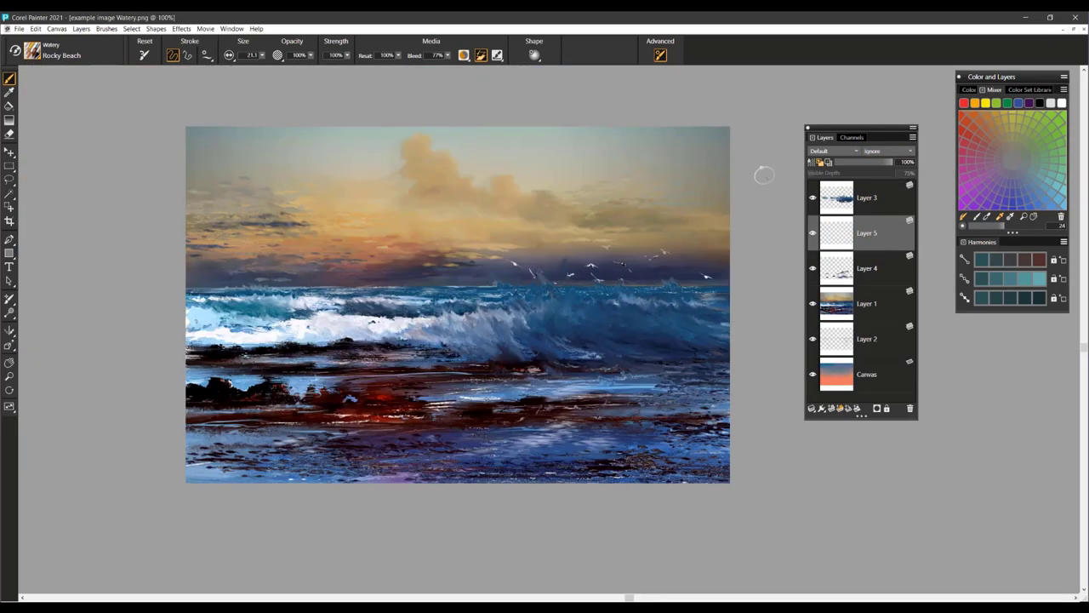
mouse_move(582, 446)
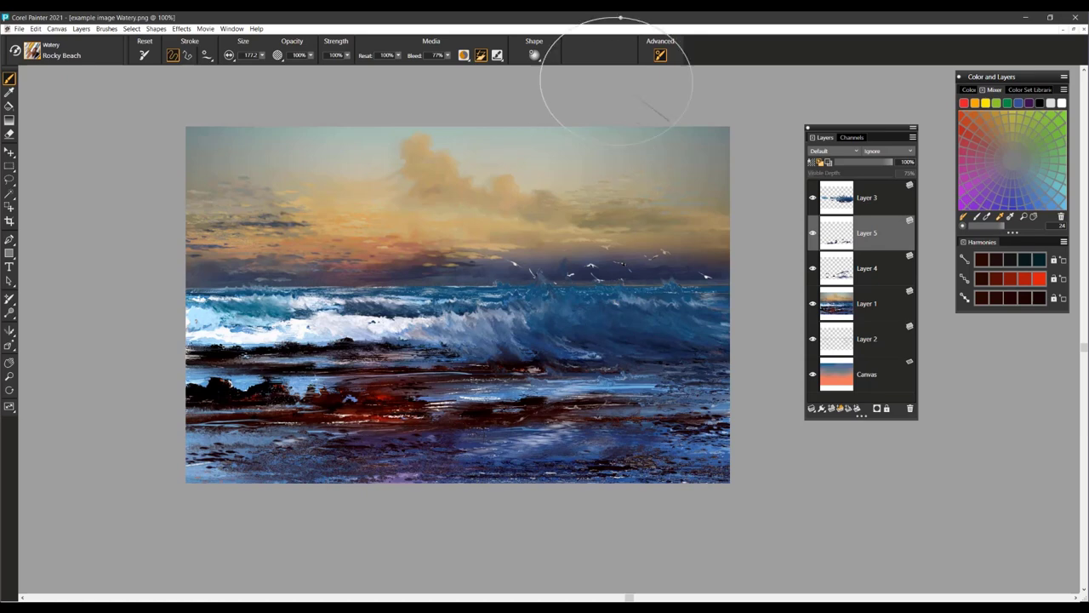
Step: Set the brush's Dab Stencil Source to Paper and enable Apply Dab Stencil
click(533, 55)
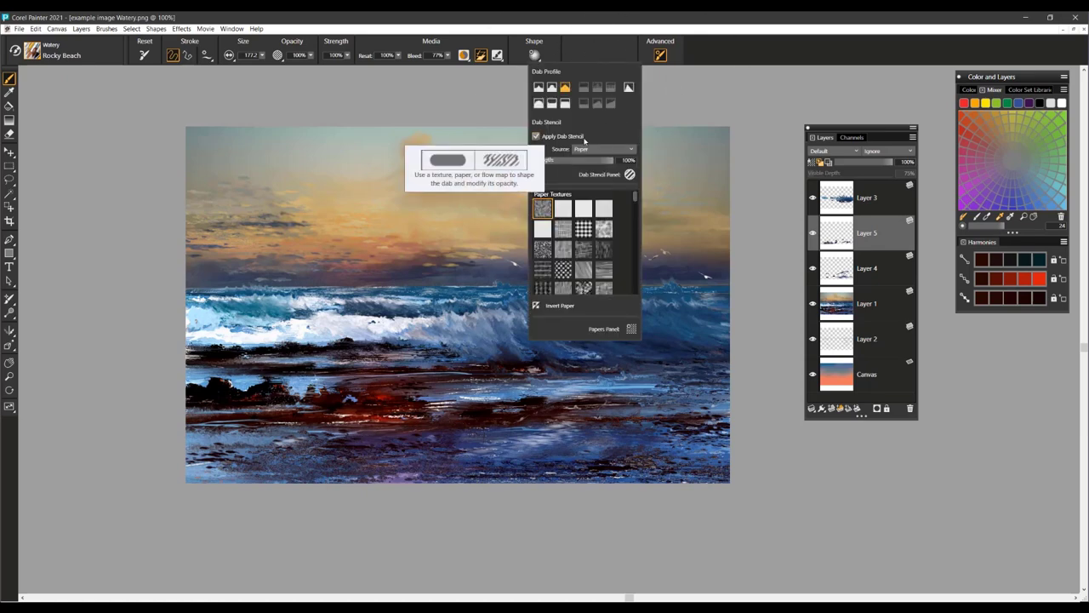
click(602, 149)
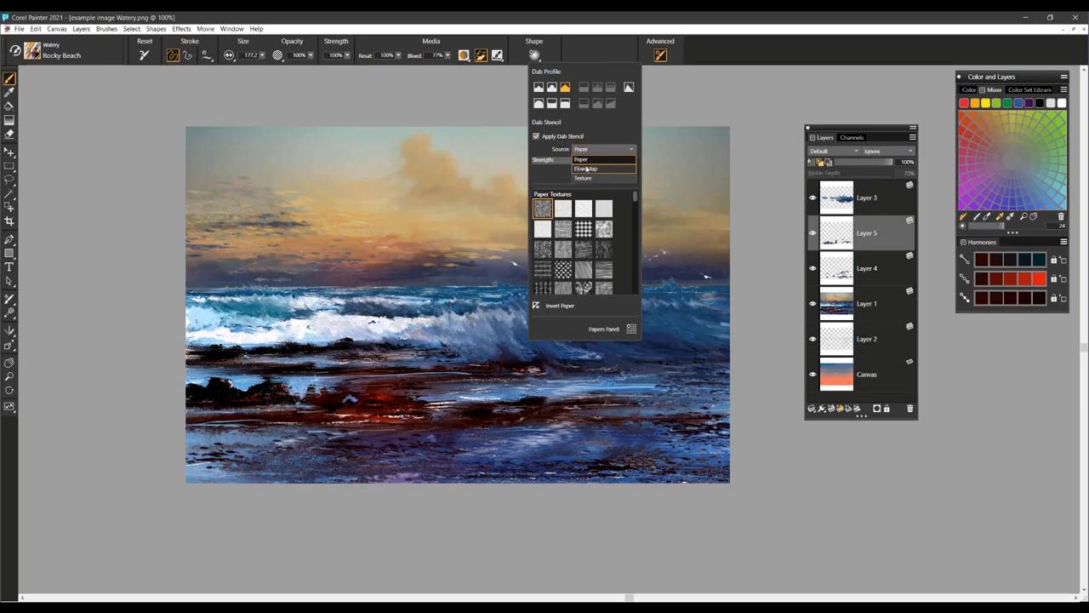
click(591, 160)
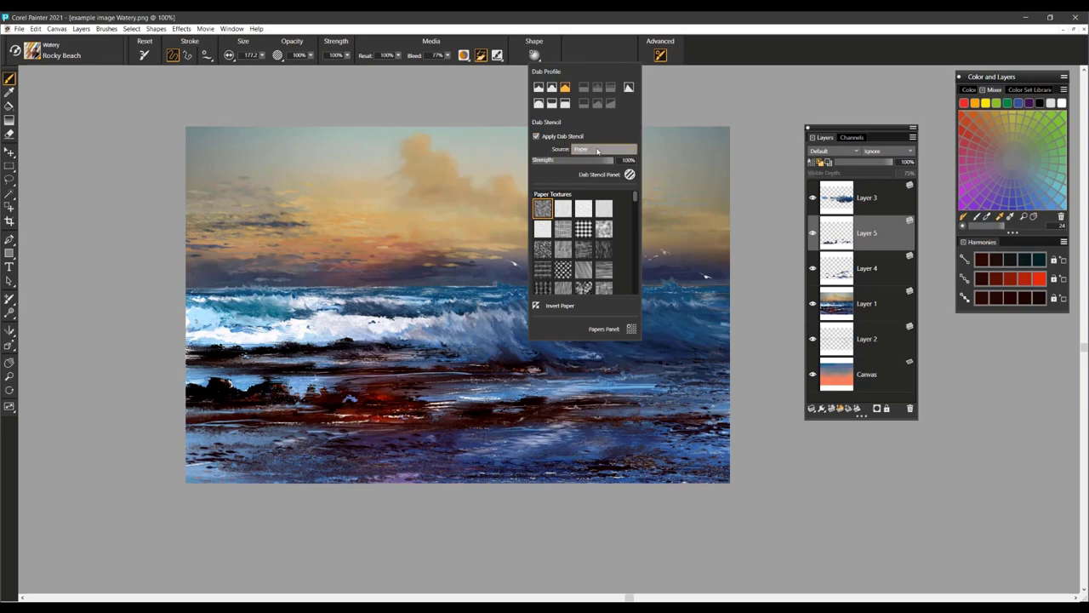
click(538, 137)
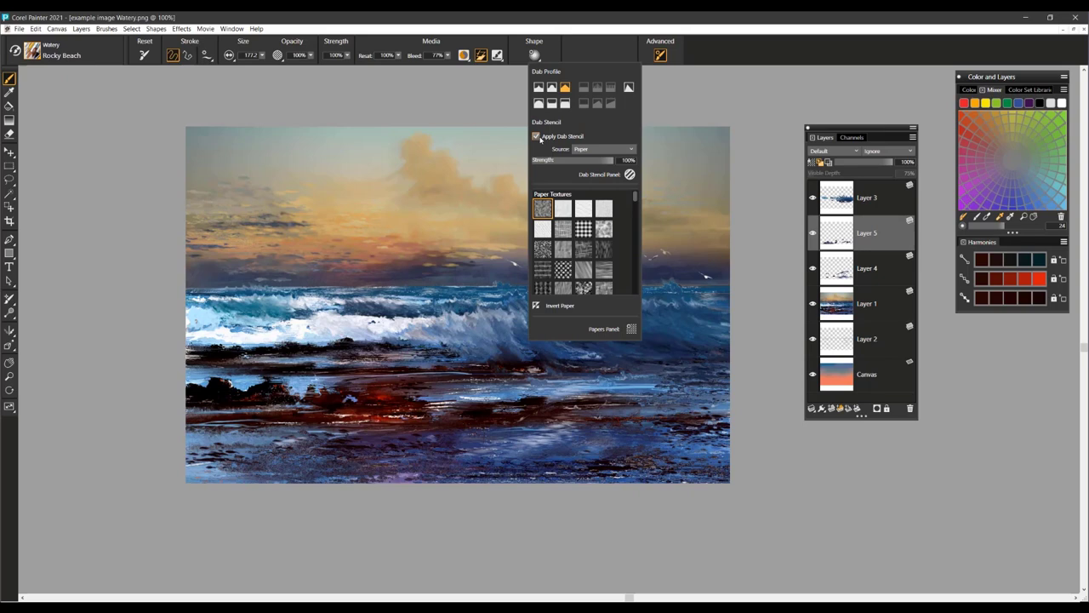
click(536, 136)
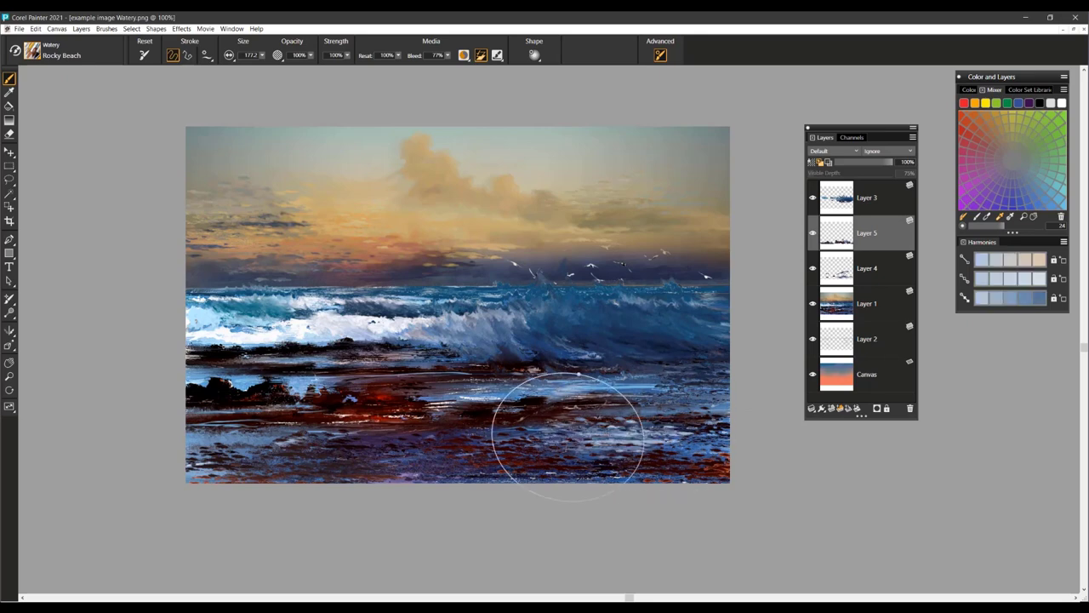
Step: Roughen the lower foreground and left shoreline with textured reddish-brown Rocky Beach strokes
drag(575, 434, 547, 439)
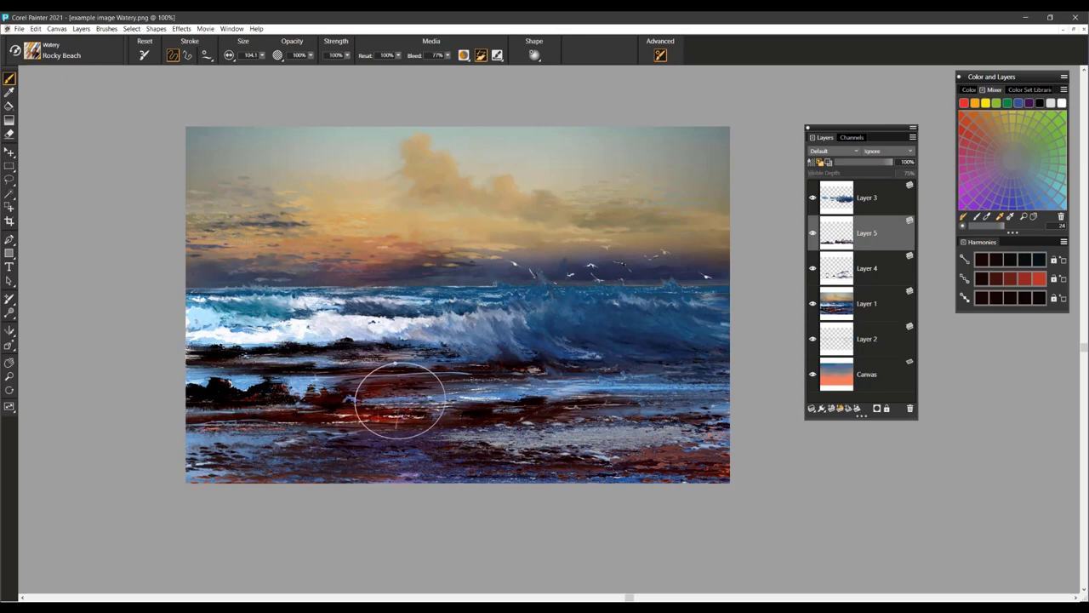
drag(399, 400, 698, 383)
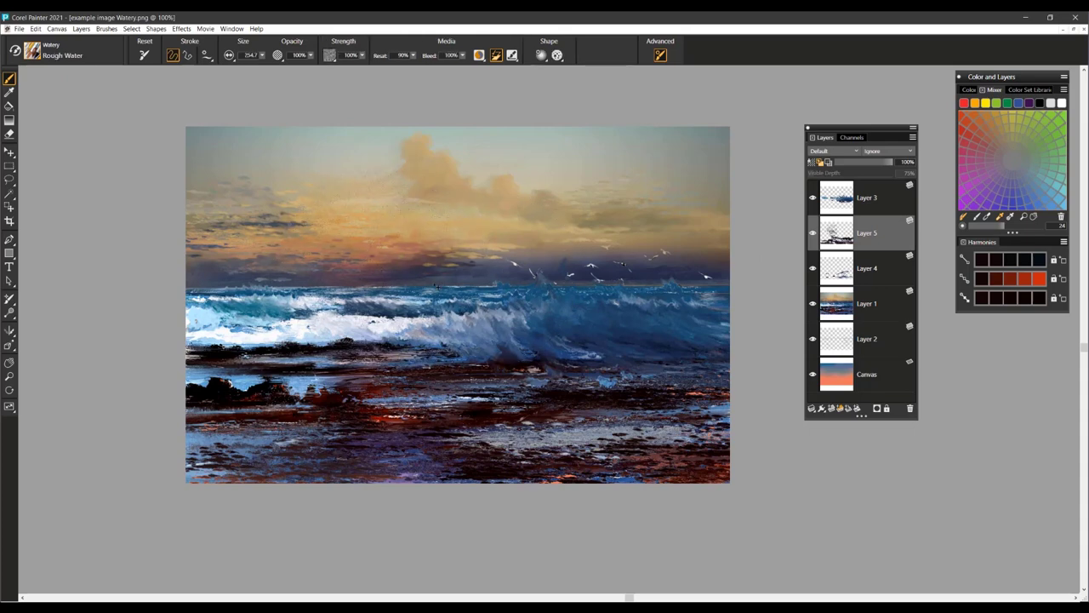
Step: Choose the Rough Water brush variant for painting foam on the left wave
click(34, 49)
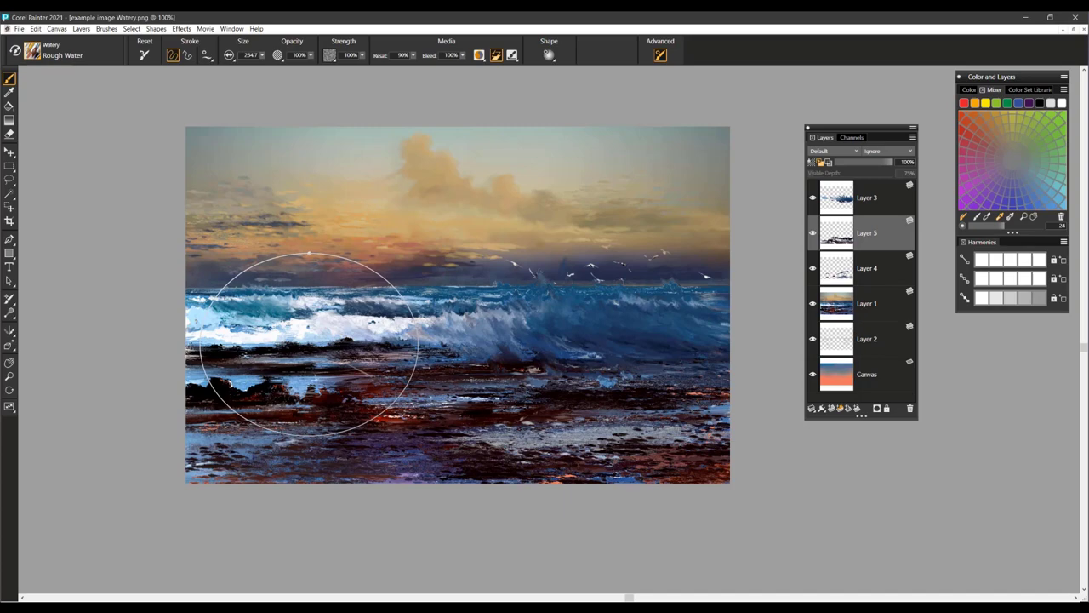
mouse_move(459, 264)
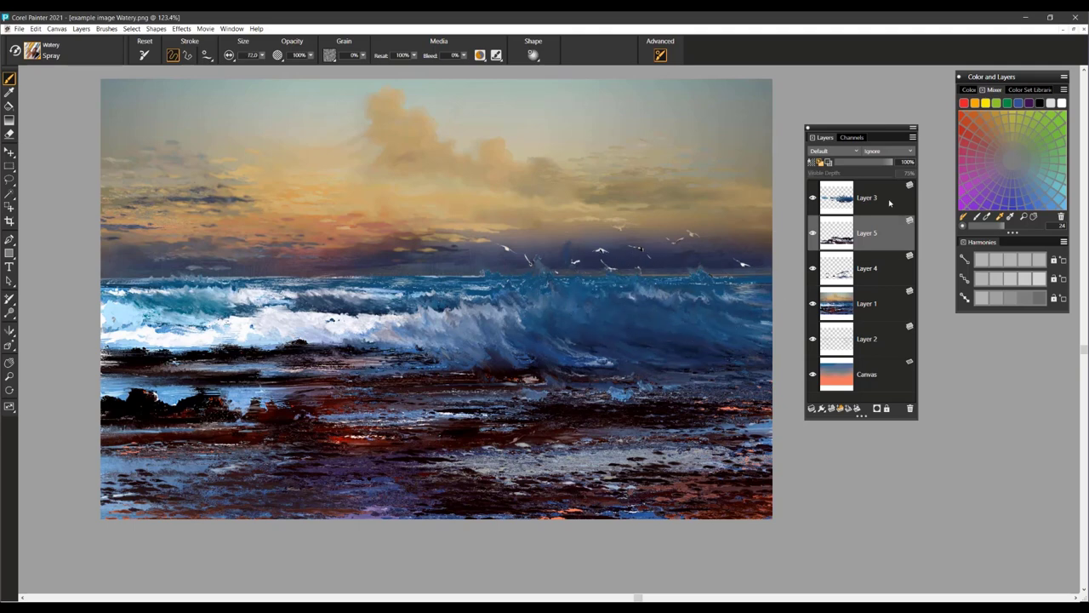
Step: Make the top Layer 3 the active layer for the wave-crest spray
click(866, 197)
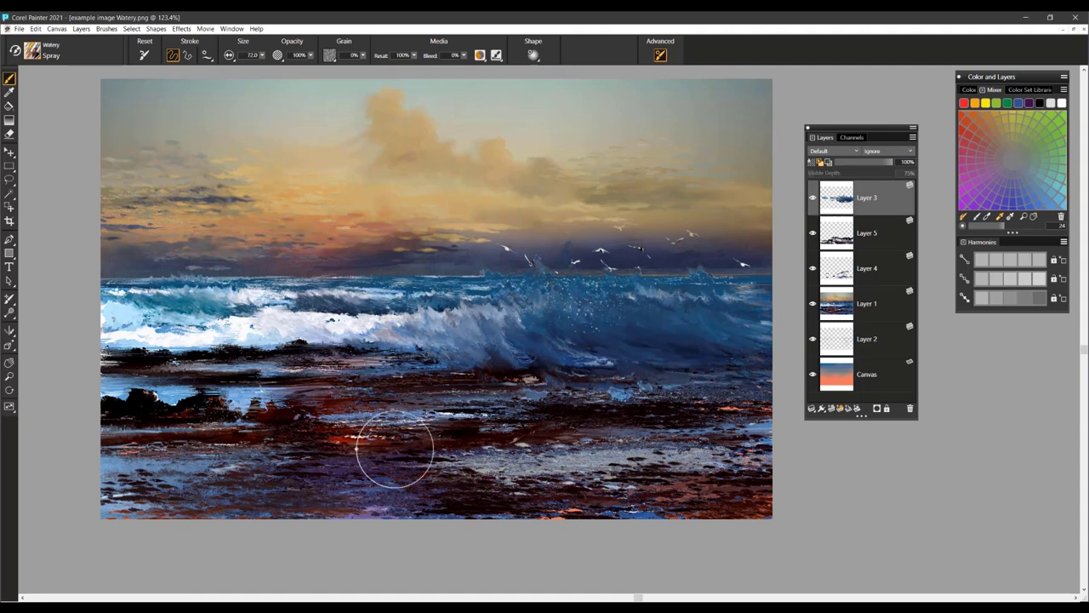
mouse_move(383, 281)
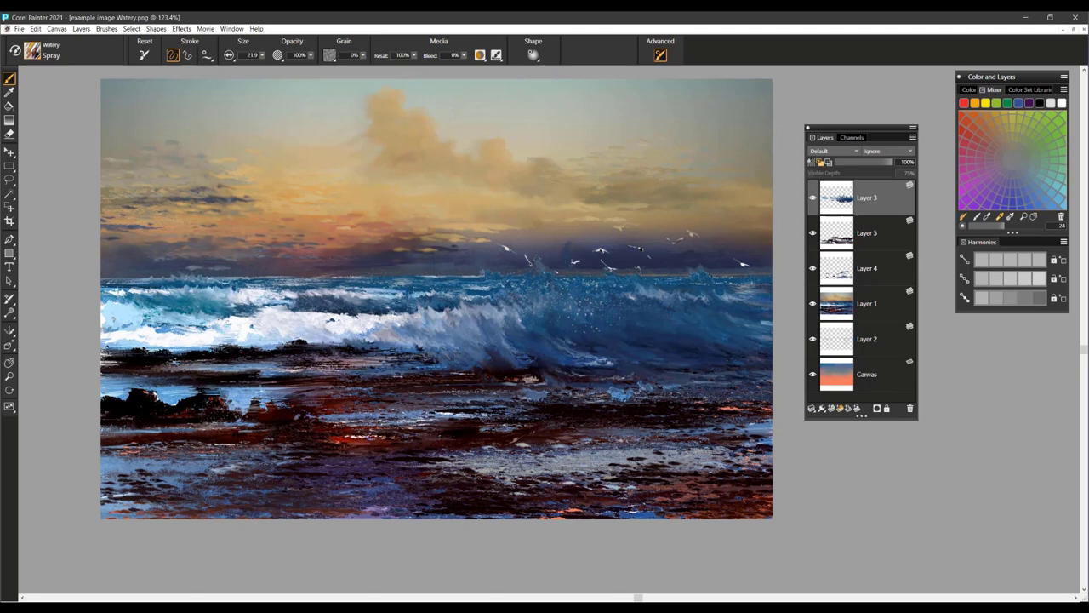
mouse_move(456, 281)
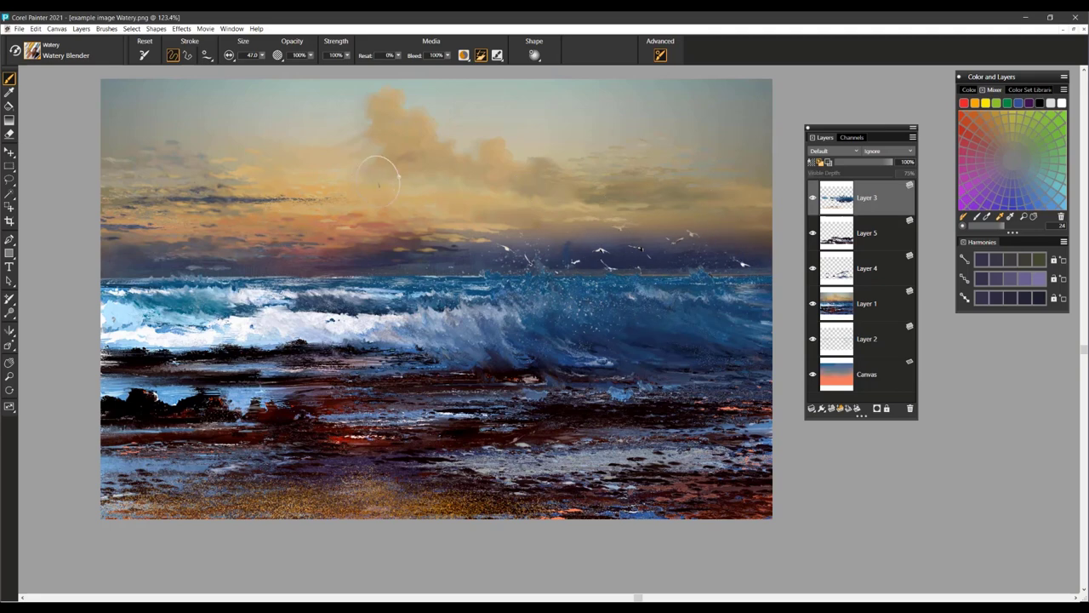
mouse_move(412, 204)
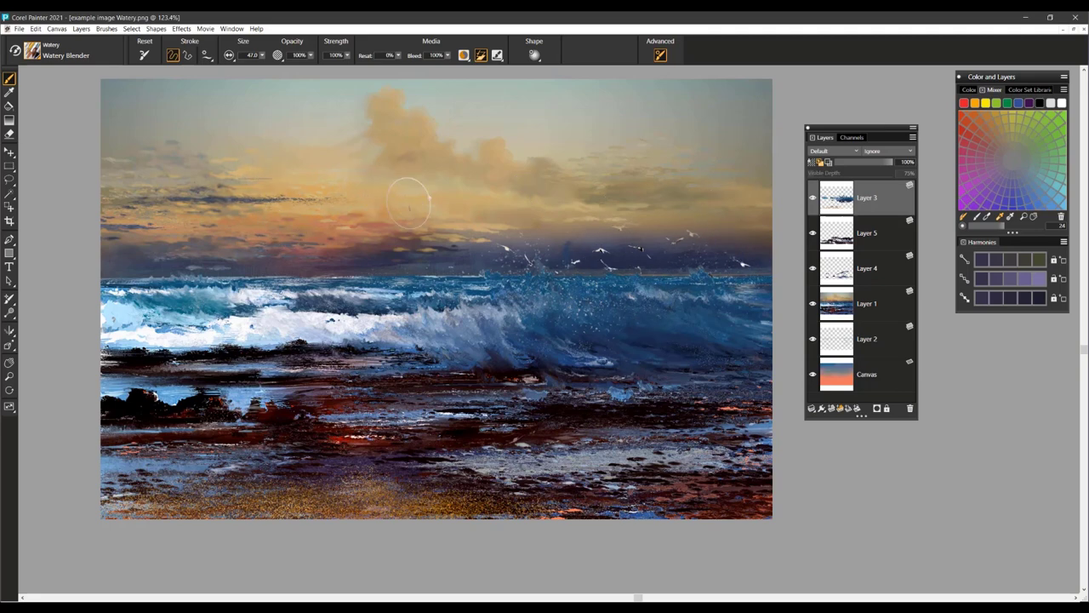
drag(409, 204, 603, 365)
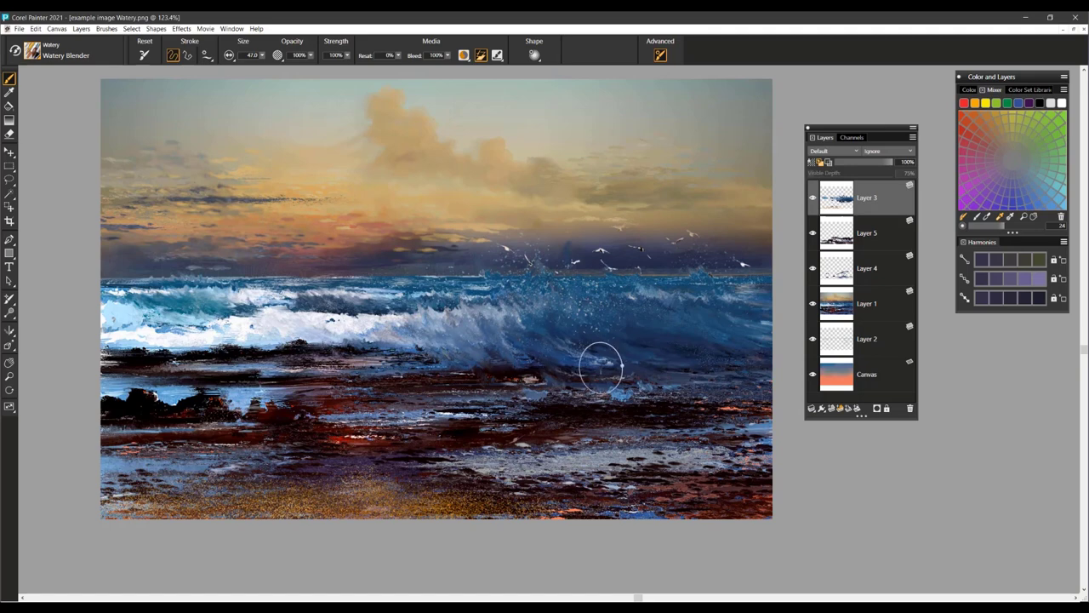
mouse_move(699, 310)
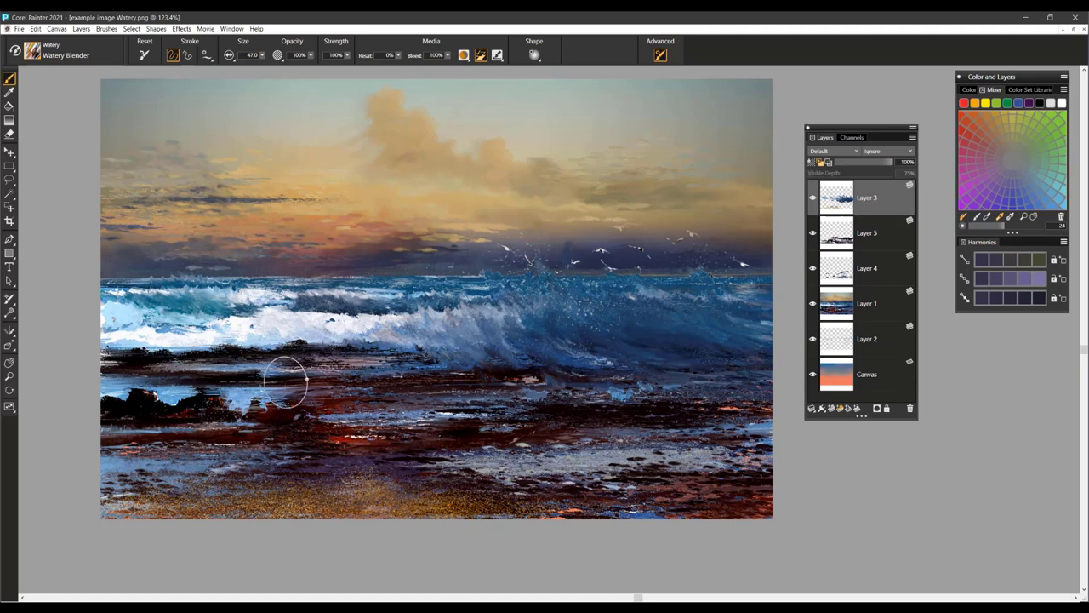
drag(289, 383, 298, 366)
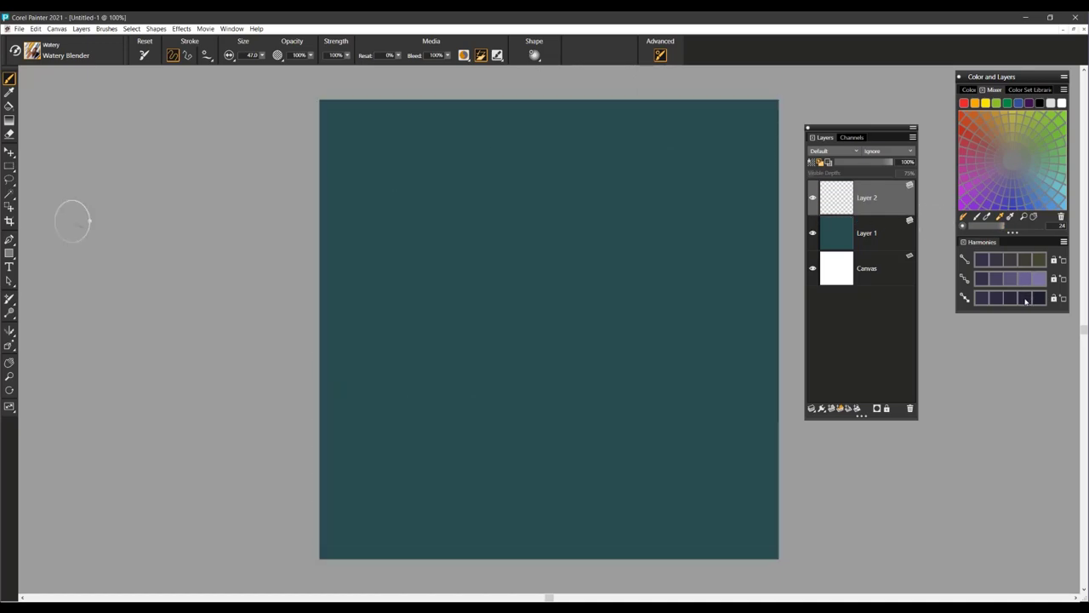
mouse_move(485, 218)
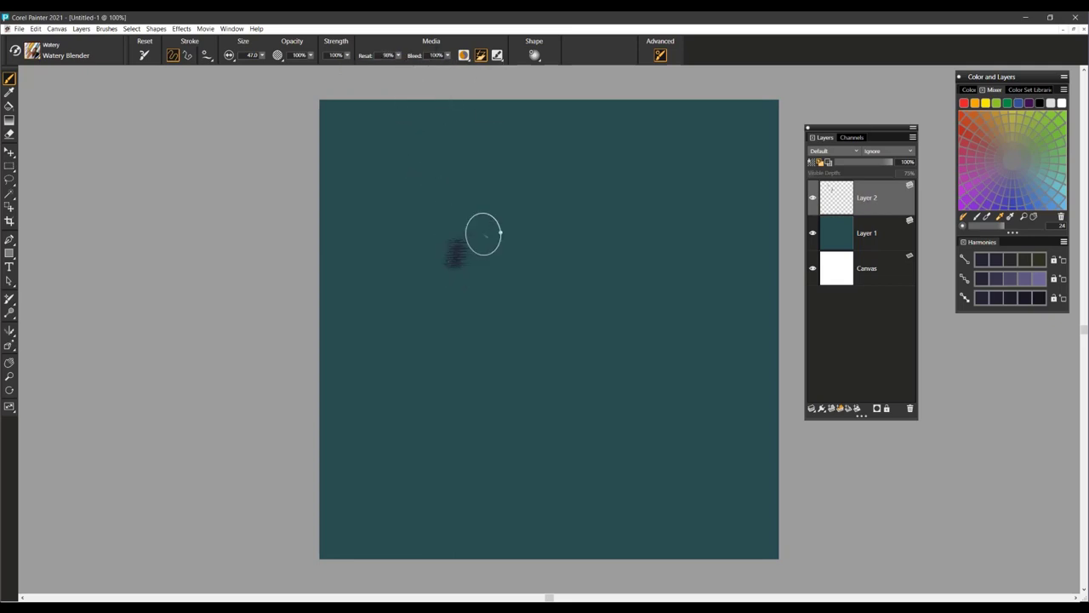
Step: Paint three tall, dark spiky vertical streaks near the top of the teal canvas
drag(485, 247, 456, 218)
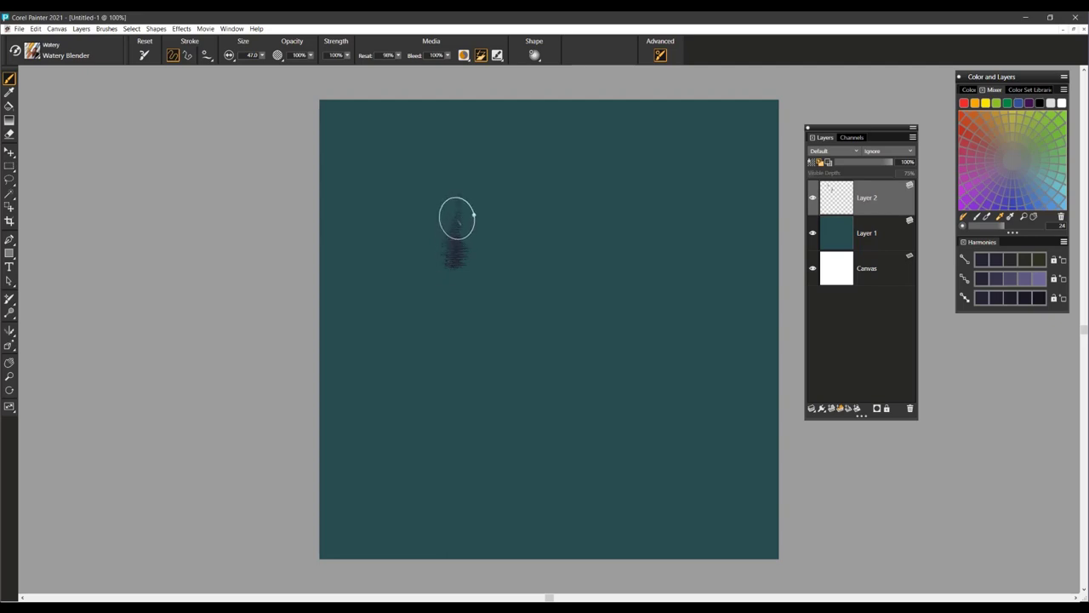
drag(456, 255, 456, 184)
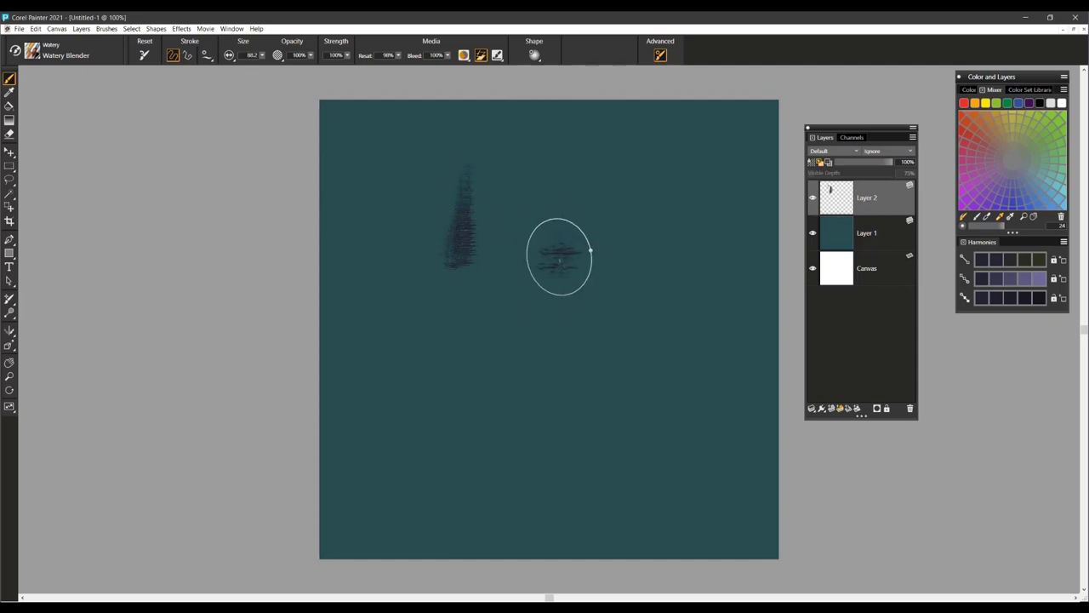
drag(558, 230, 559, 272)
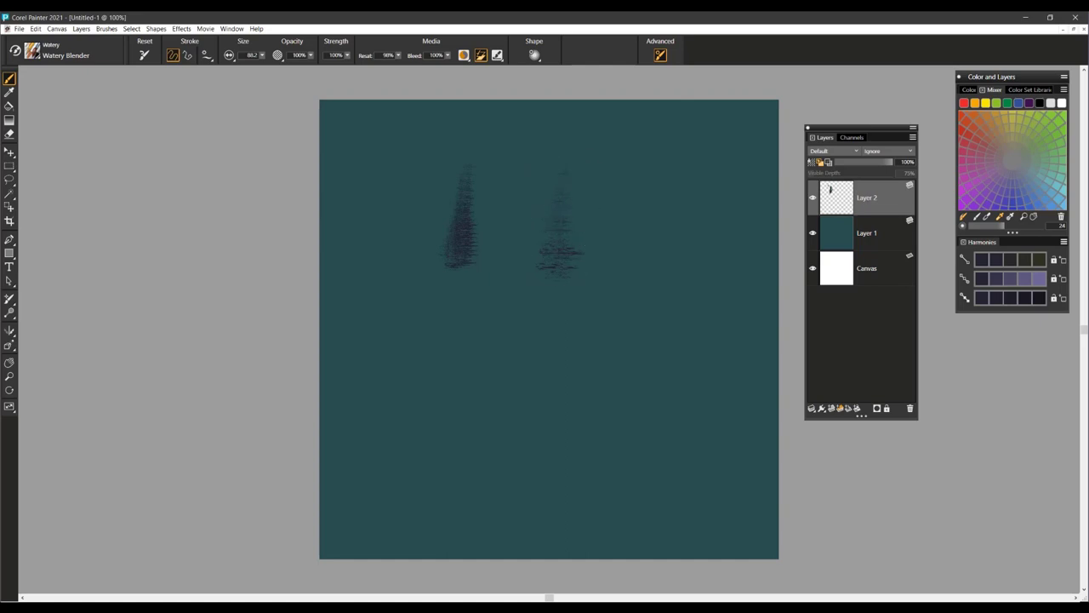
drag(558, 171, 558, 272)
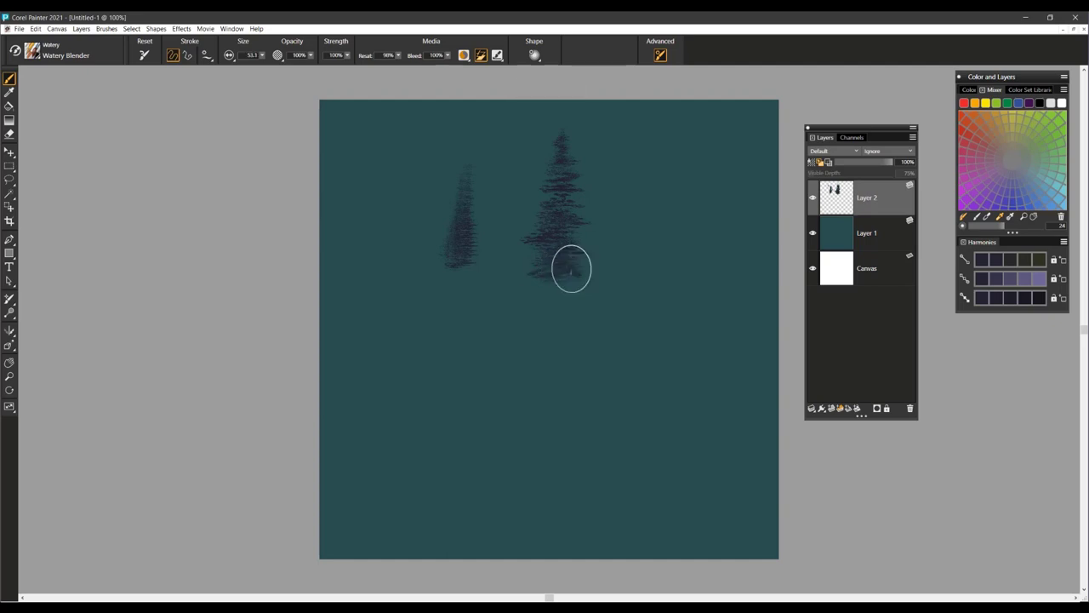
drag(570, 268, 565, 212)
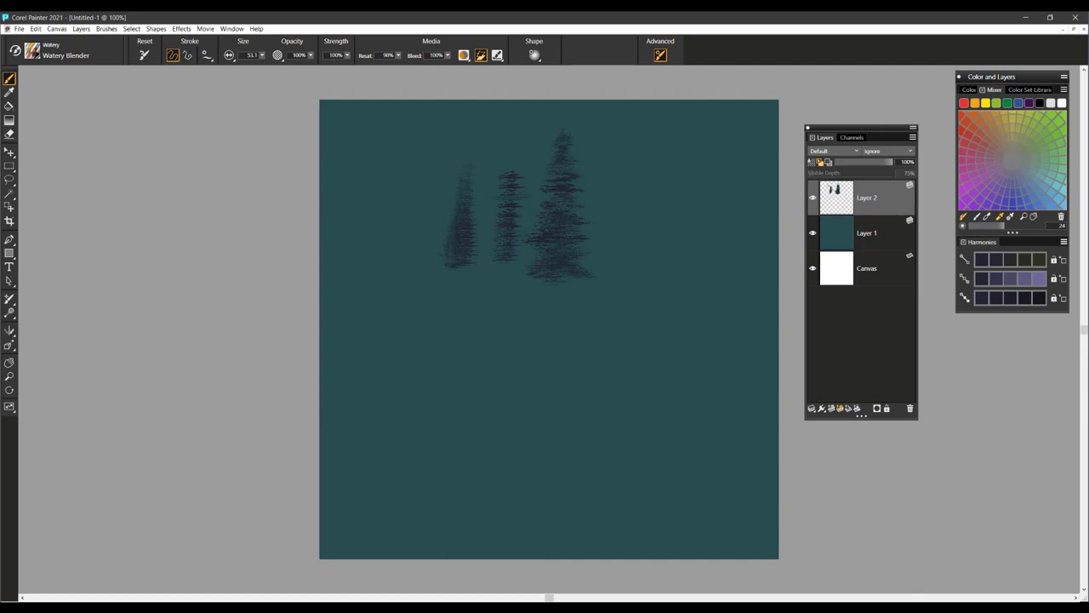
mouse_move(703, 197)
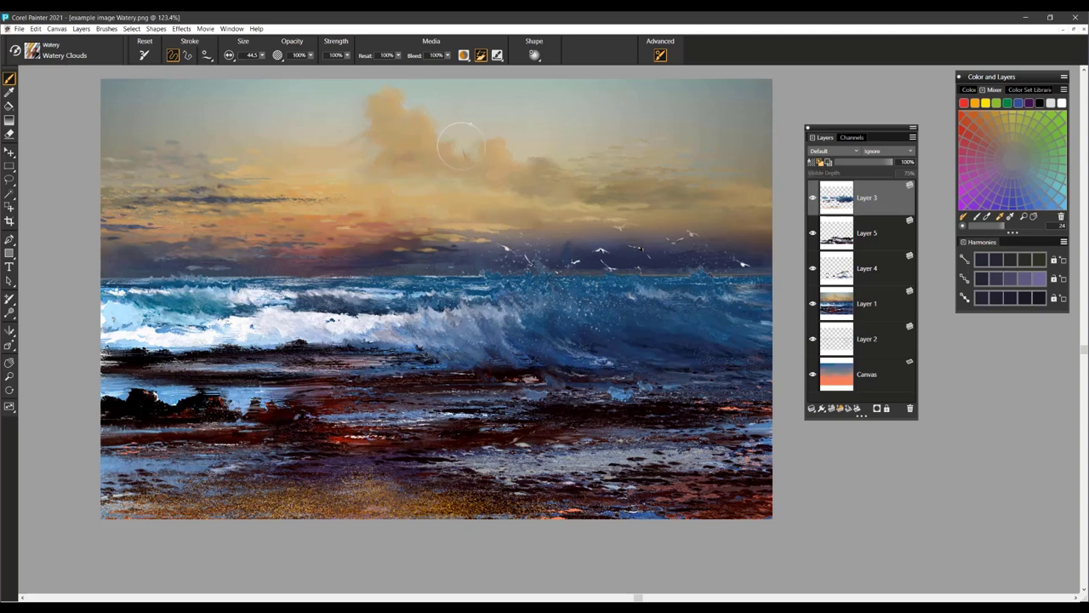
mouse_move(398, 153)
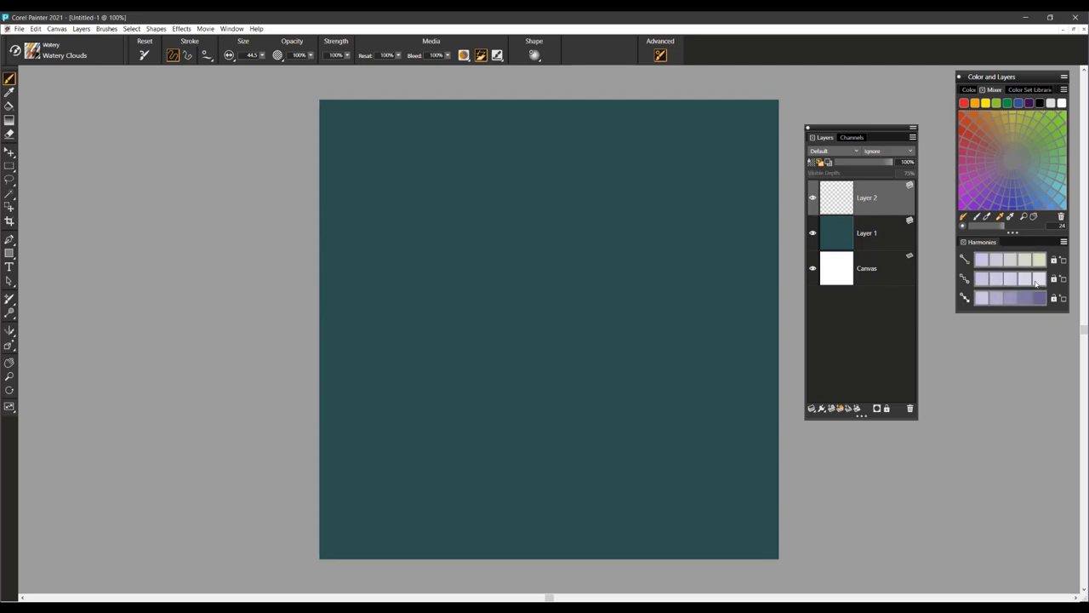
Step: Build white cloud puffs into one band across the top with wispy trails
drag(476, 179, 507, 235)
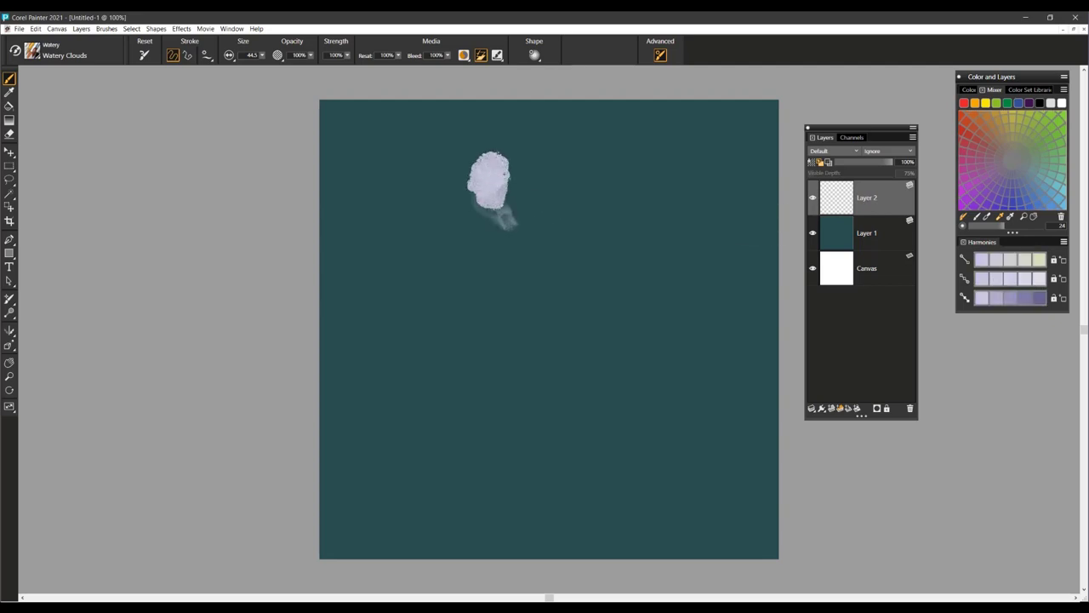
drag(490, 187, 545, 184)
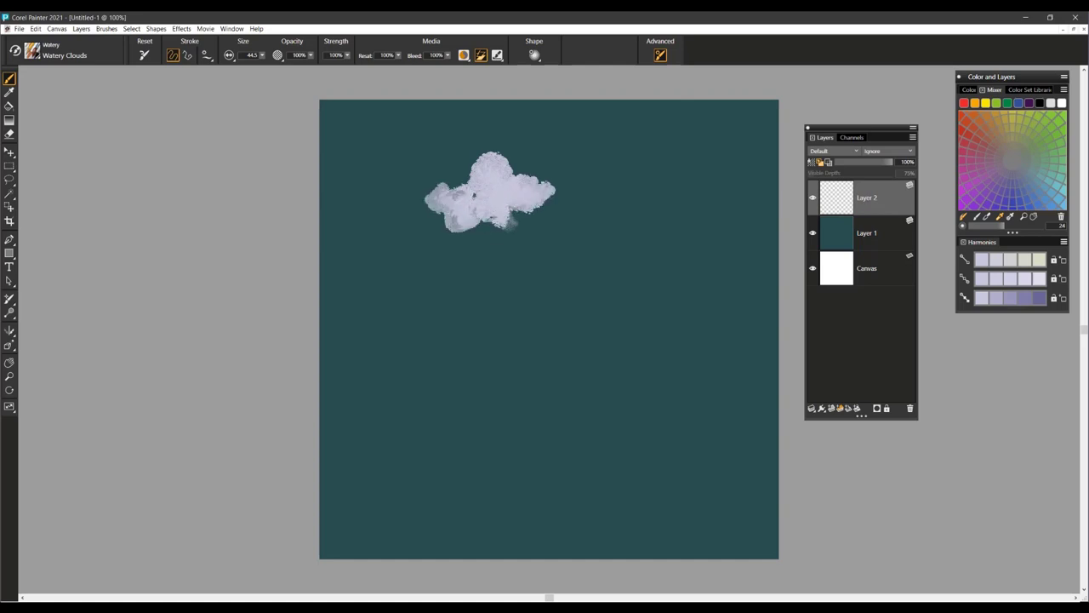
drag(519, 213, 587, 213)
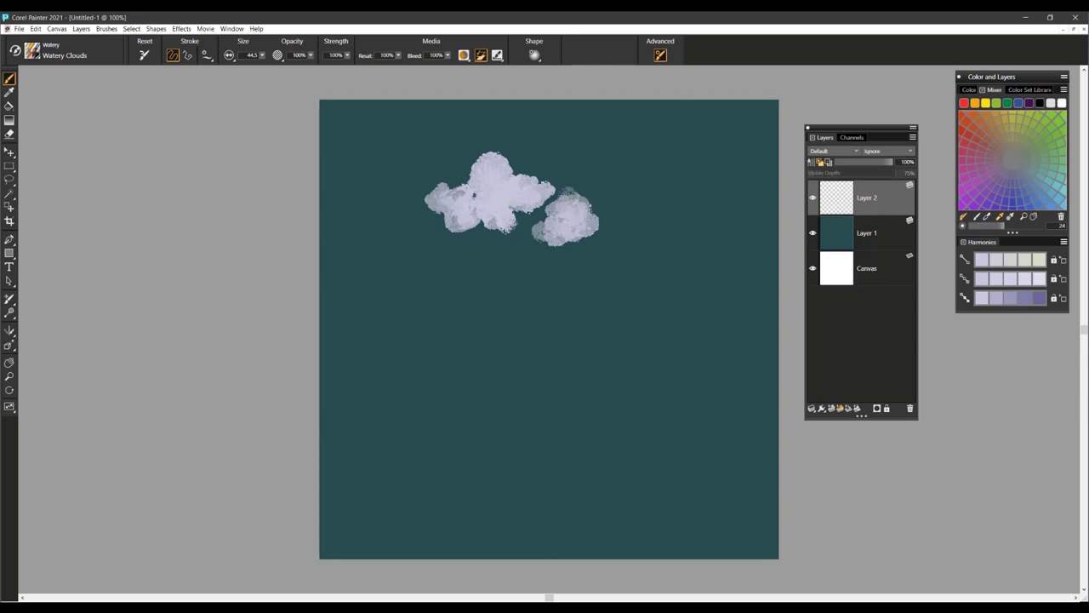
drag(553, 196, 595, 183)
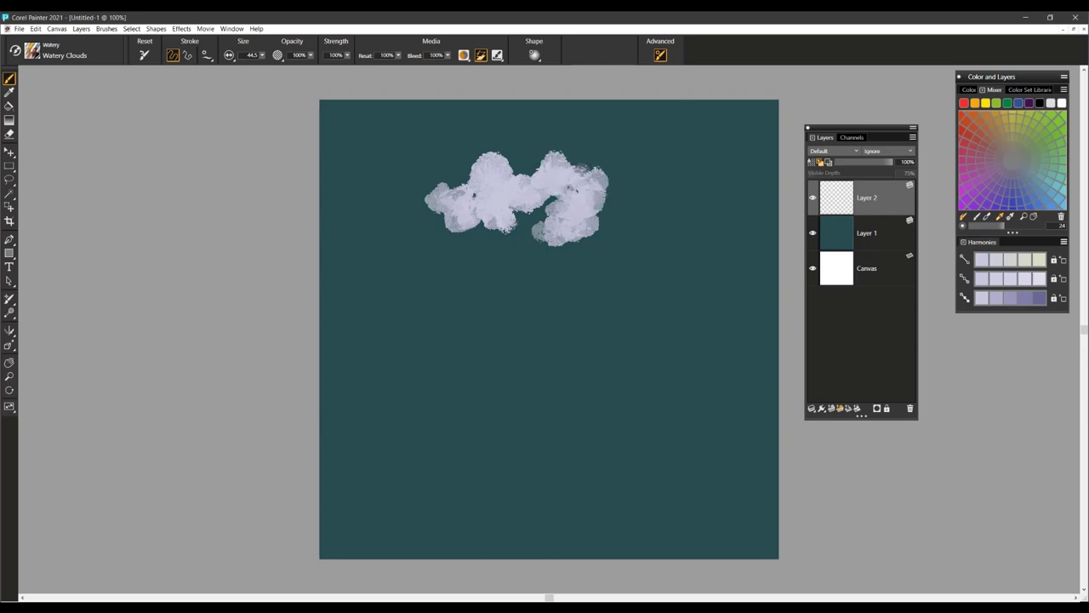
drag(578, 170, 622, 184)
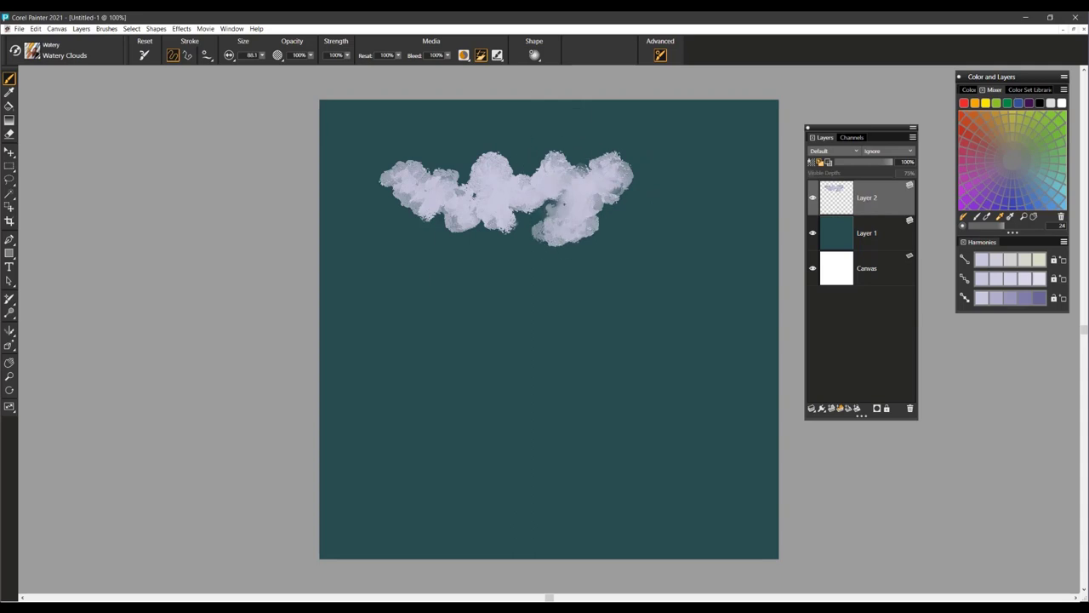
drag(612, 184, 650, 218)
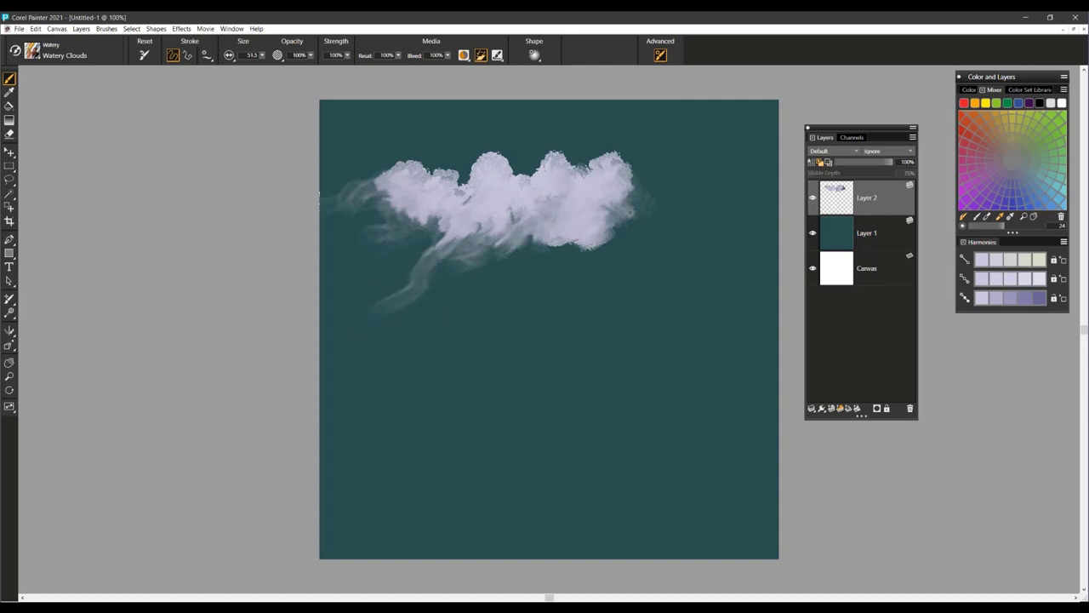
drag(647, 195, 680, 184)
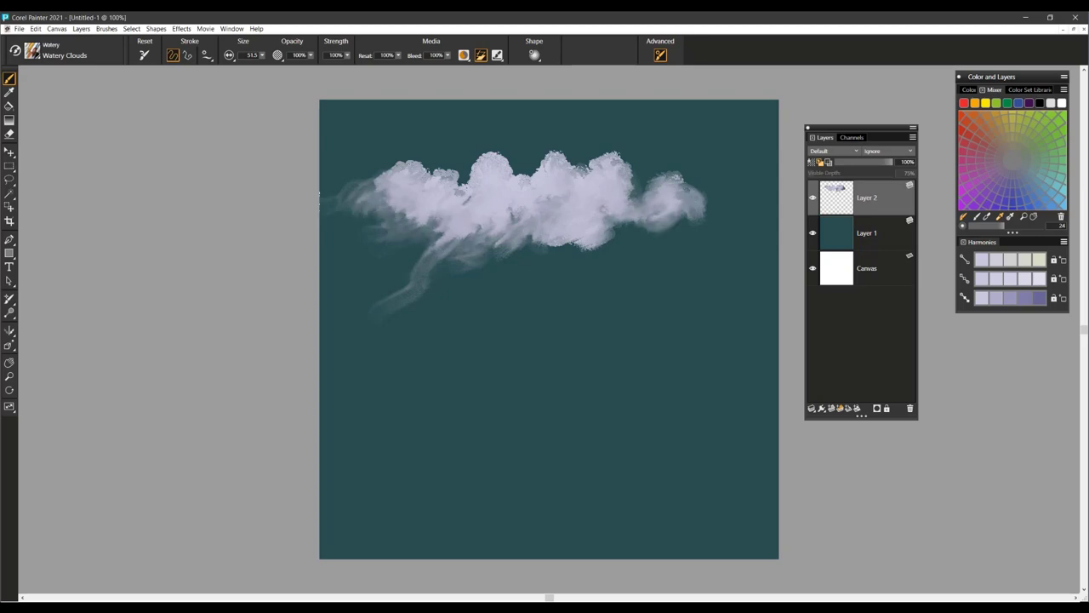
mouse_move(122, 197)
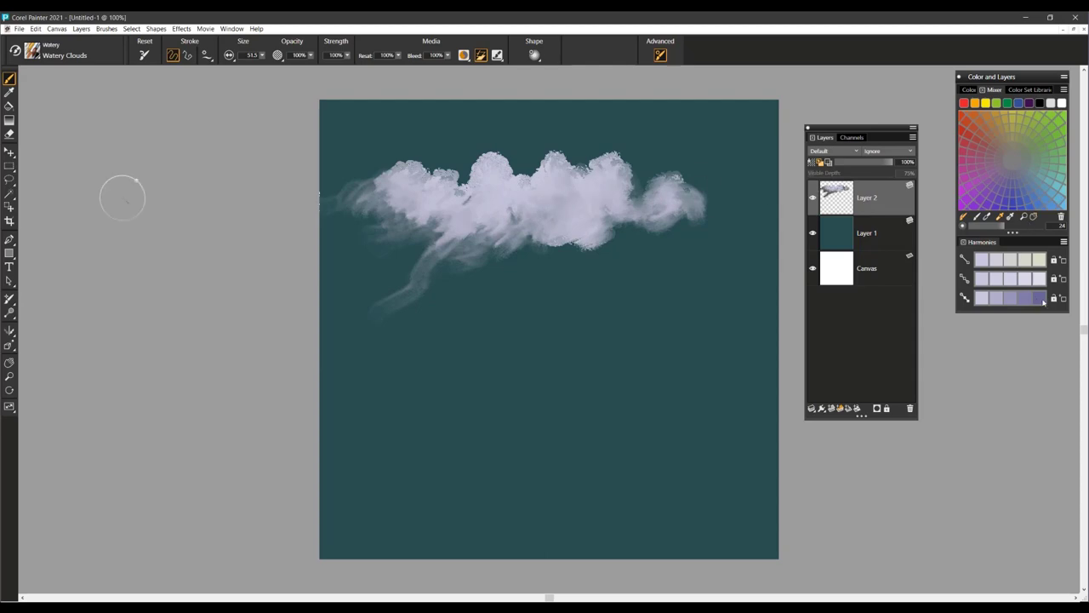
Step: Blend soft purple shading through the middle of the white cloud
drag(545, 200, 579, 224)
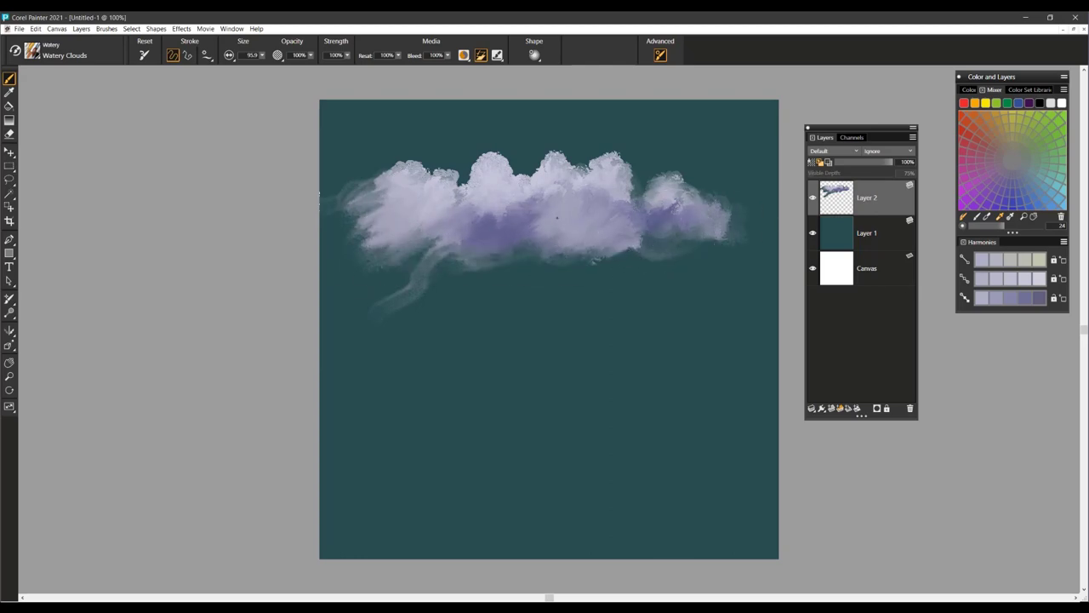
drag(647, 204, 740, 230)
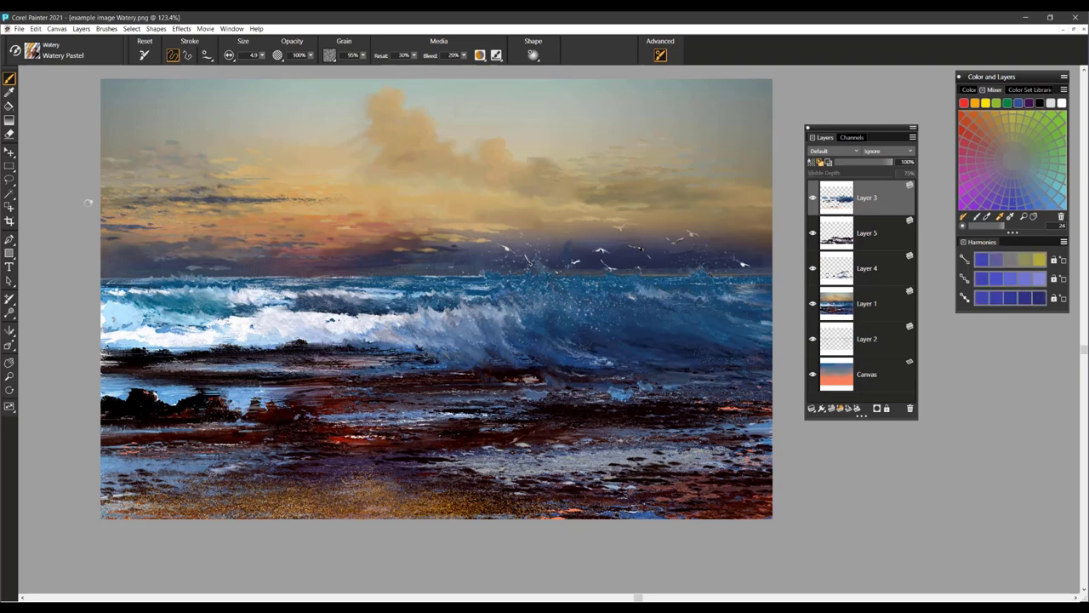
Step: Make a small purple Watery Pastel test stroke in the upper right sky
drag(604, 102, 672, 115)
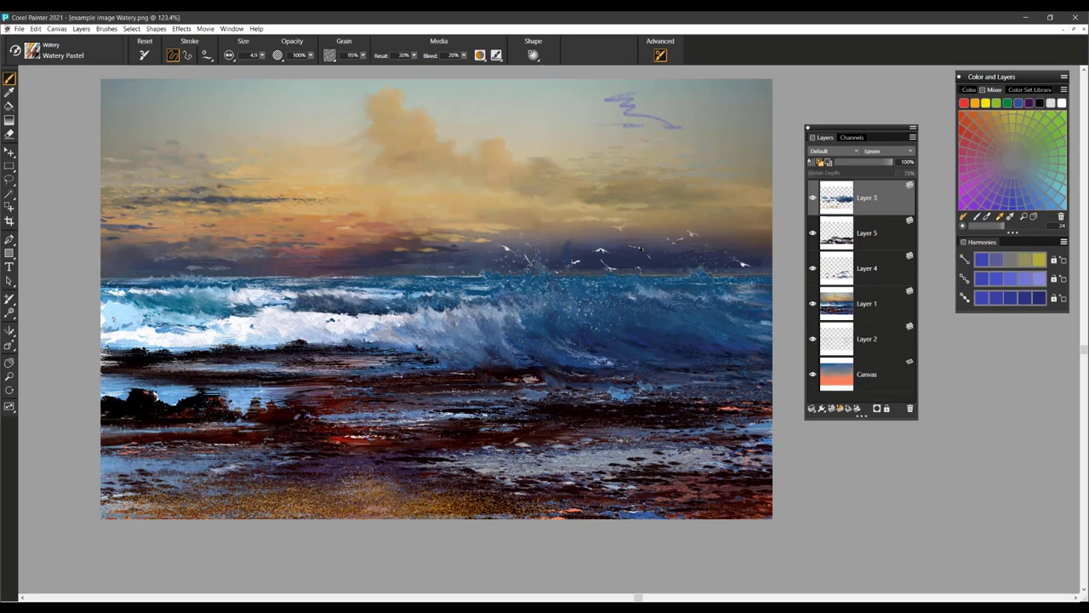
mouse_move(677, 187)
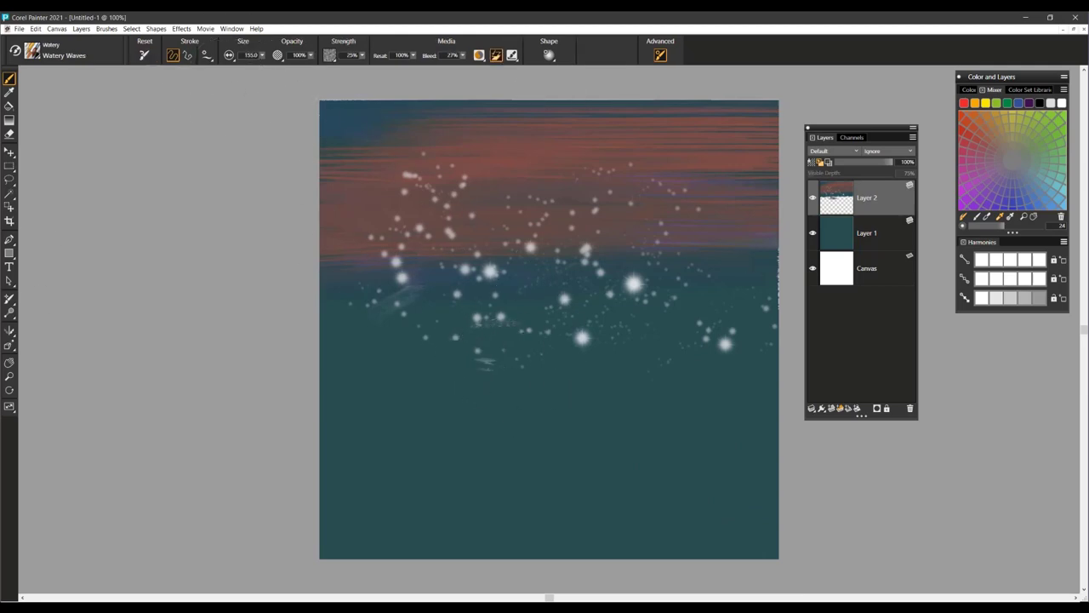
Step: Dab more white spray sparkles over the red band with Watery Waves
drag(476, 366, 638, 366)
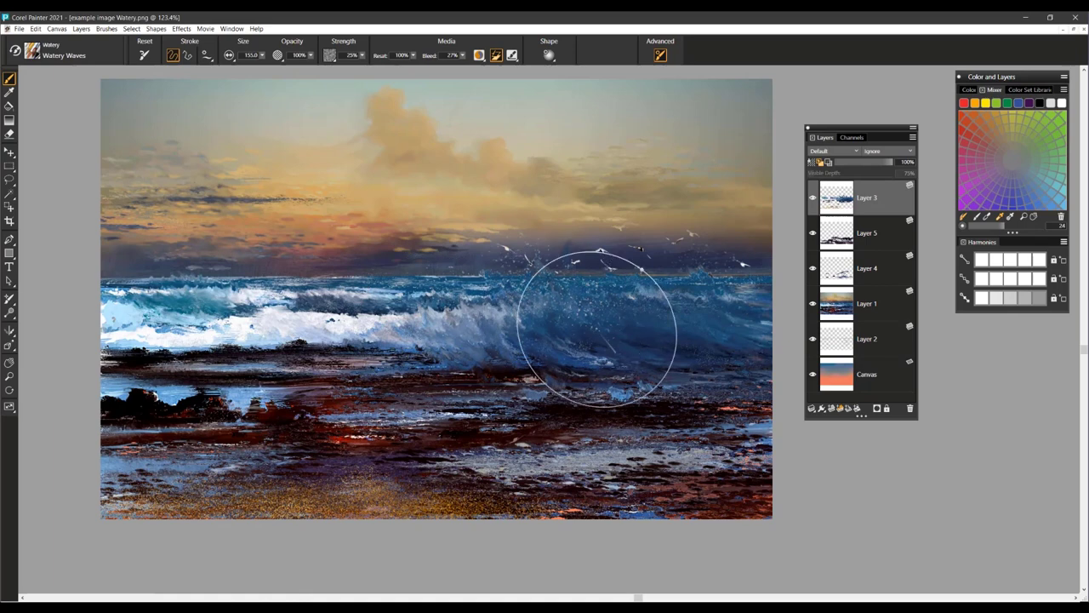
Step: Paint white foamy crests onto the breaking wave and across the right of the sea
drag(596, 332, 374, 331)
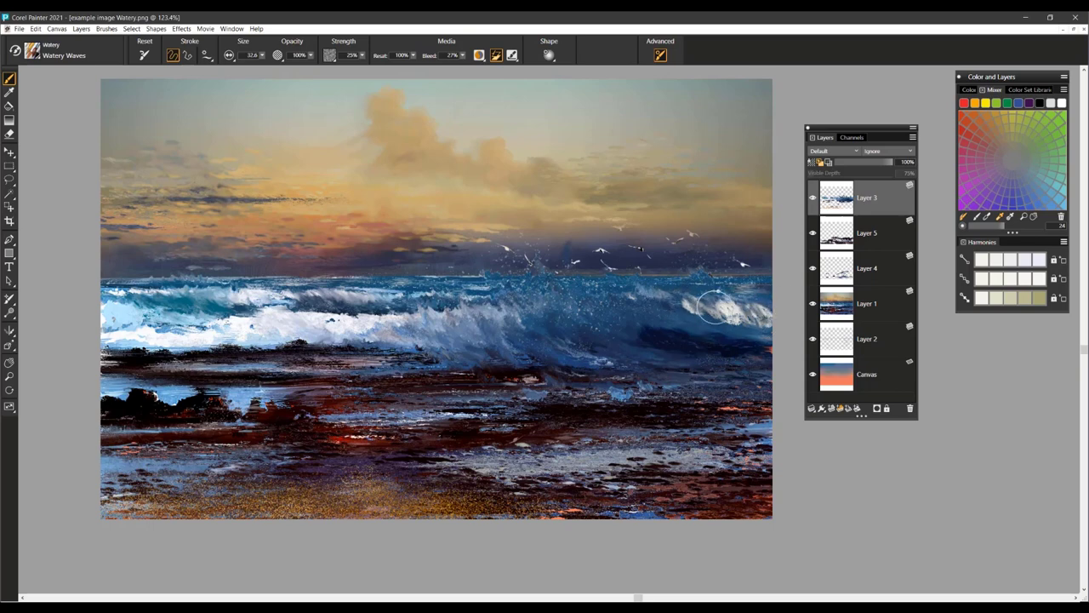
drag(723, 306, 714, 327)
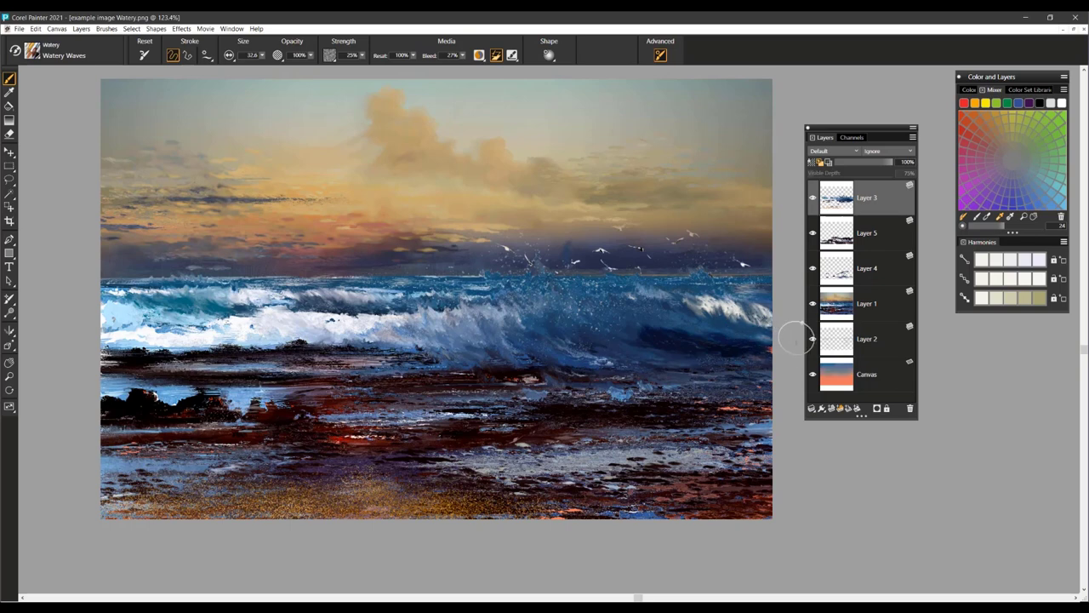
mouse_move(75, 179)
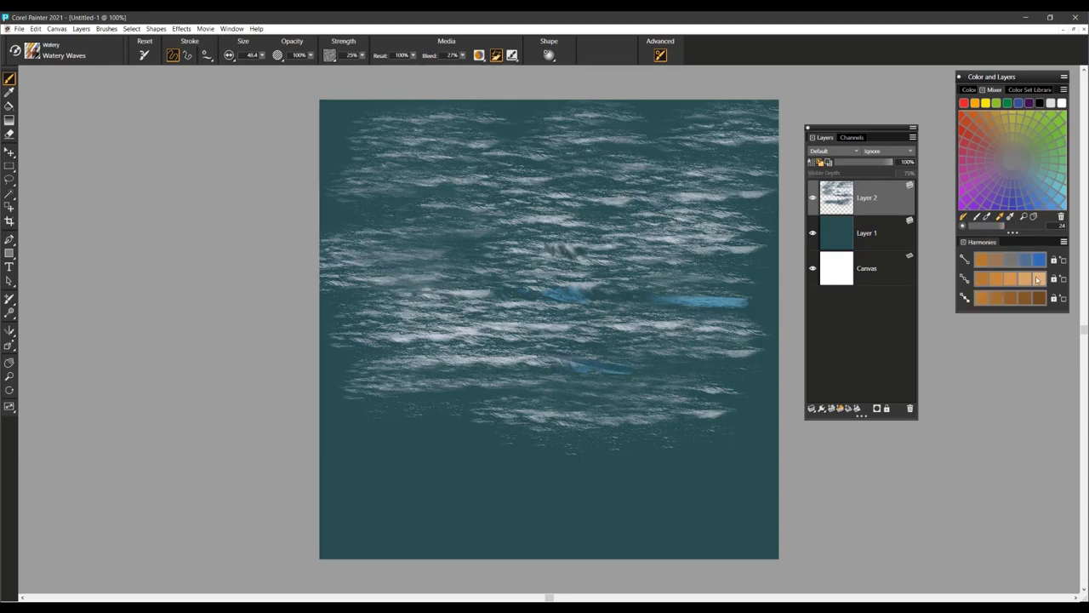
Step: Add white wave streaks and extend the tan sandy stroke near the canvas bottom
drag(433, 485, 595, 463)
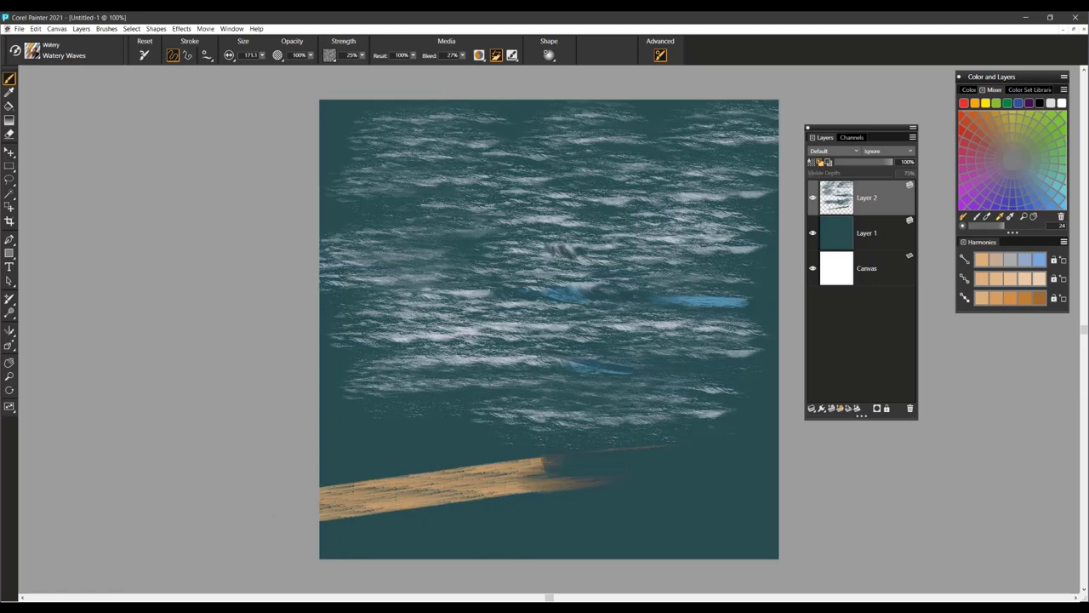
drag(553, 468, 766, 425)
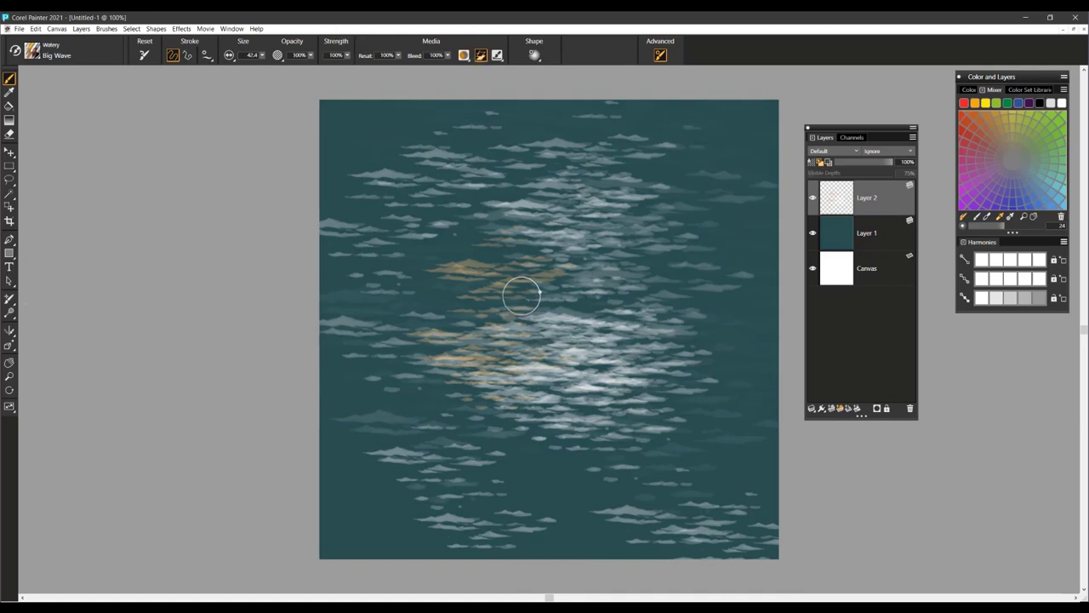
mouse_move(524, 310)
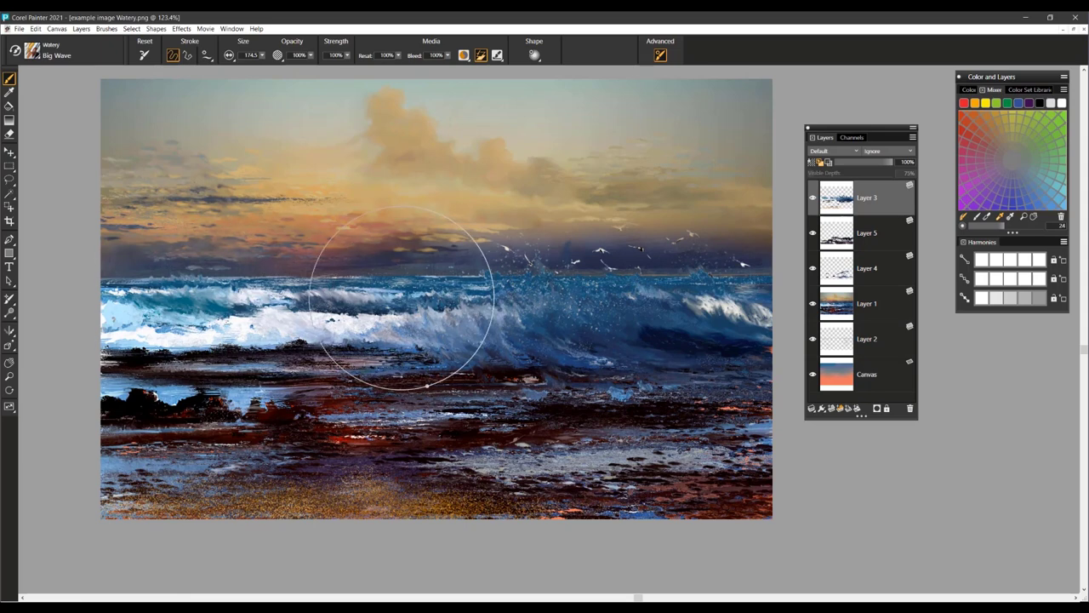
mouse_move(619, 323)
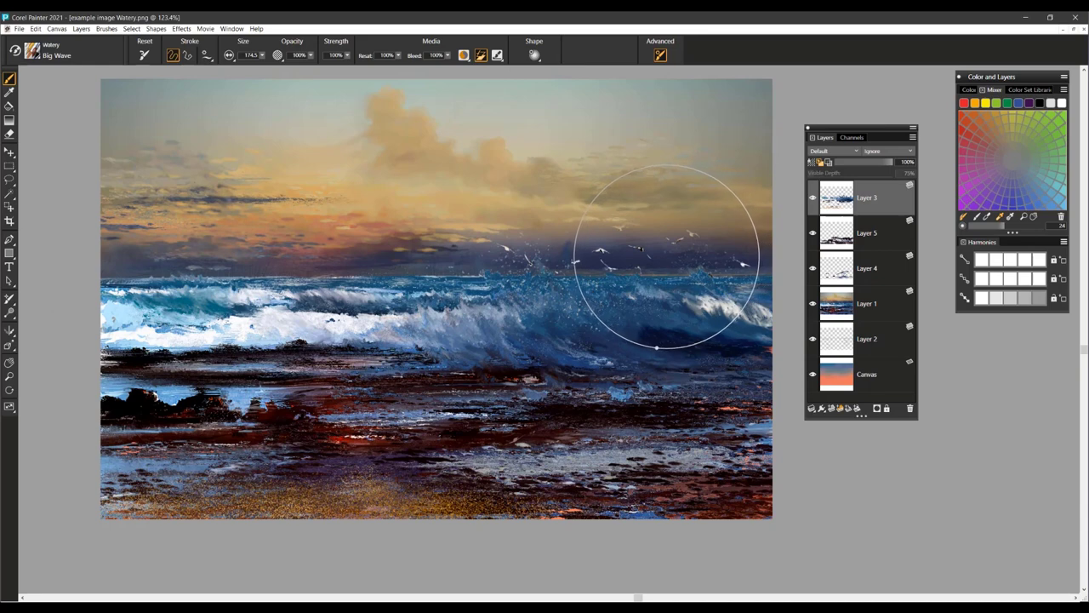
mouse_move(650, 253)
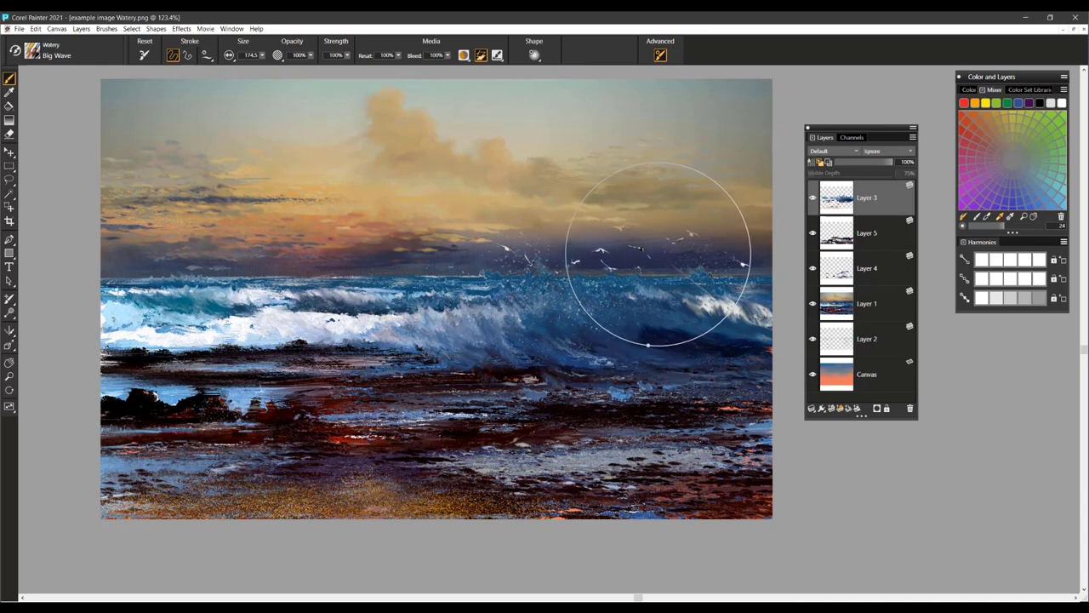